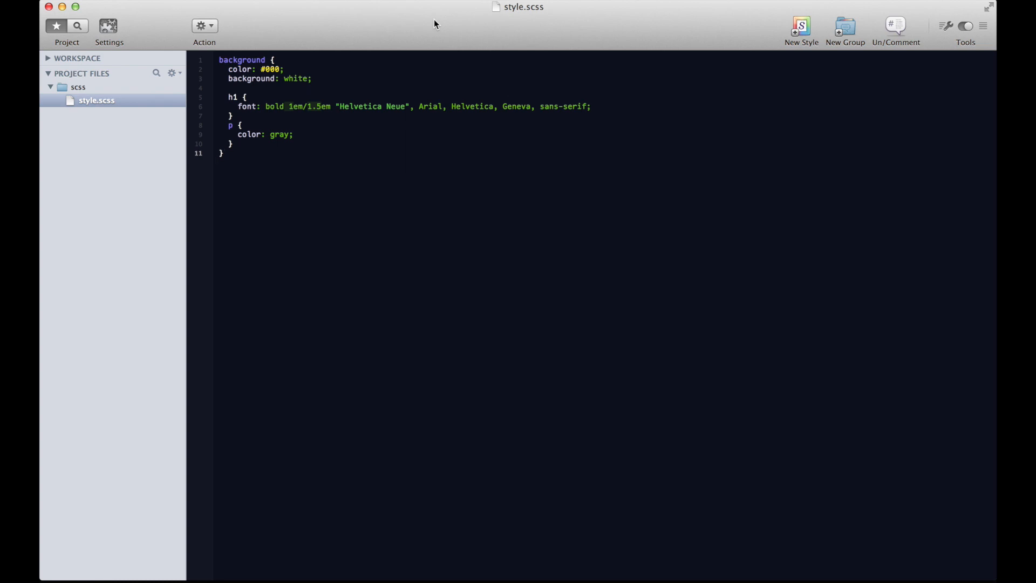
mouse_move(420, 142)
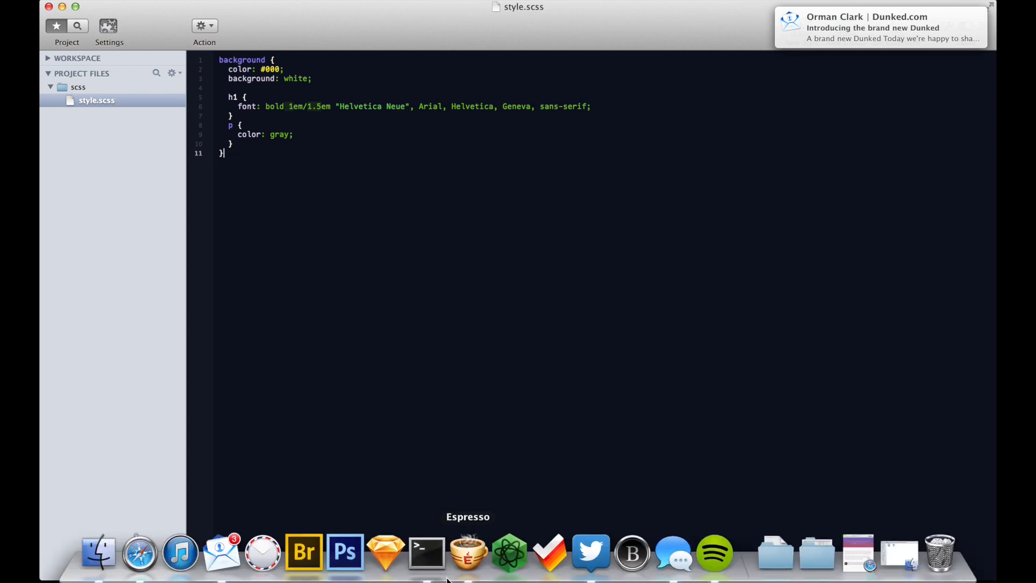
Launch Terminal, list files, and move into the Desktop/test folder
click(424, 553)
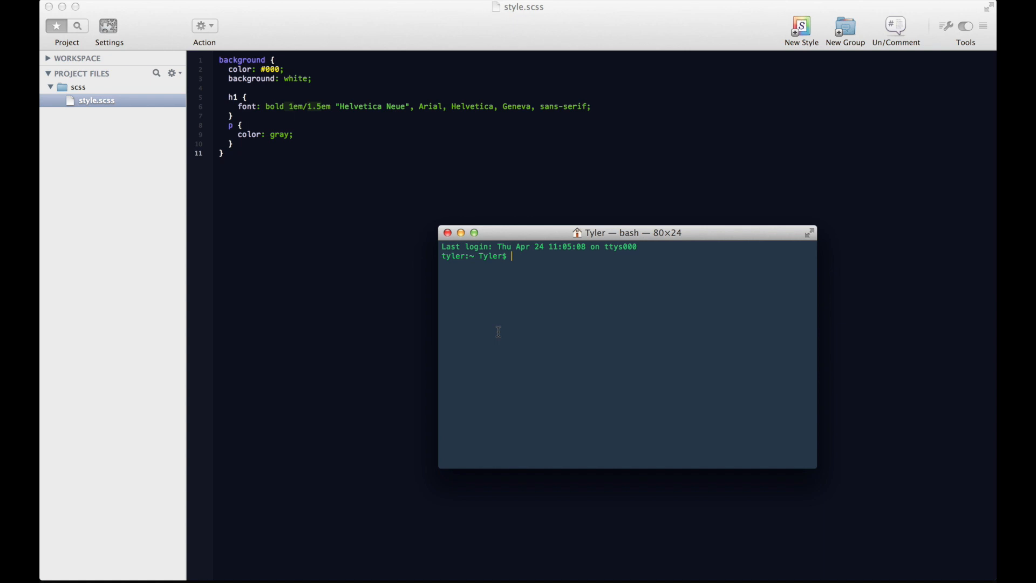
text(ls)
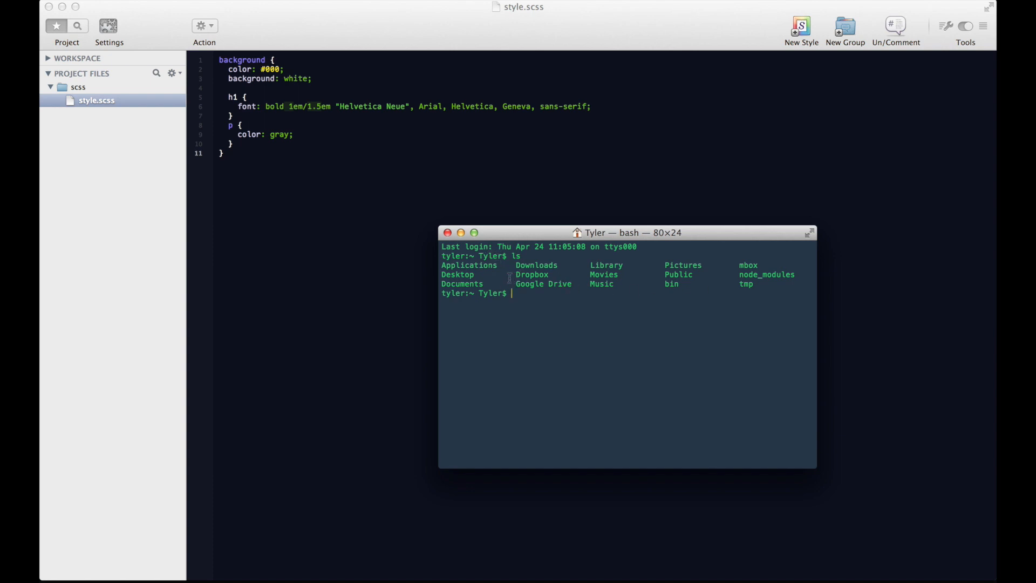
text(cd)
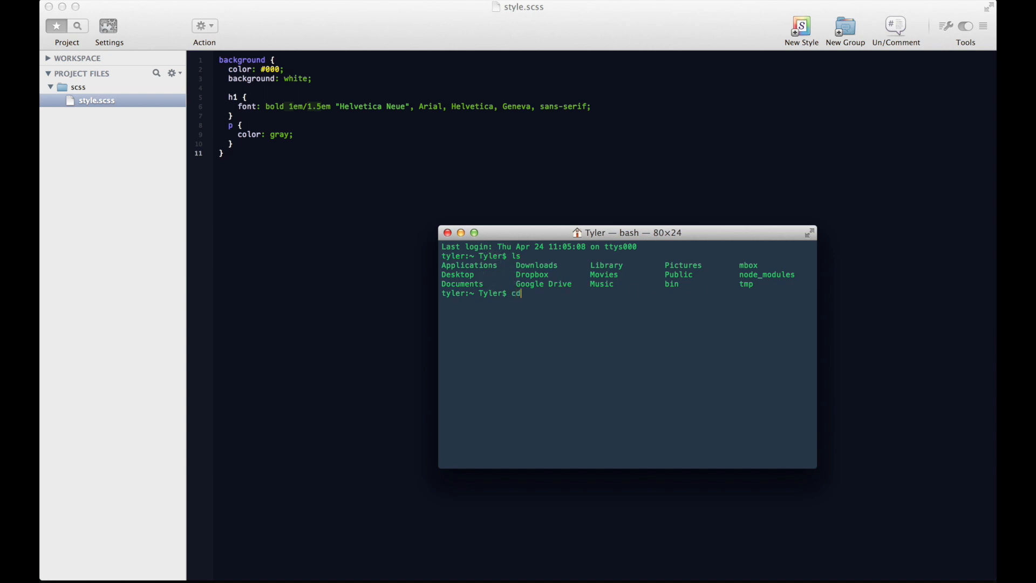
text(Desktop/)
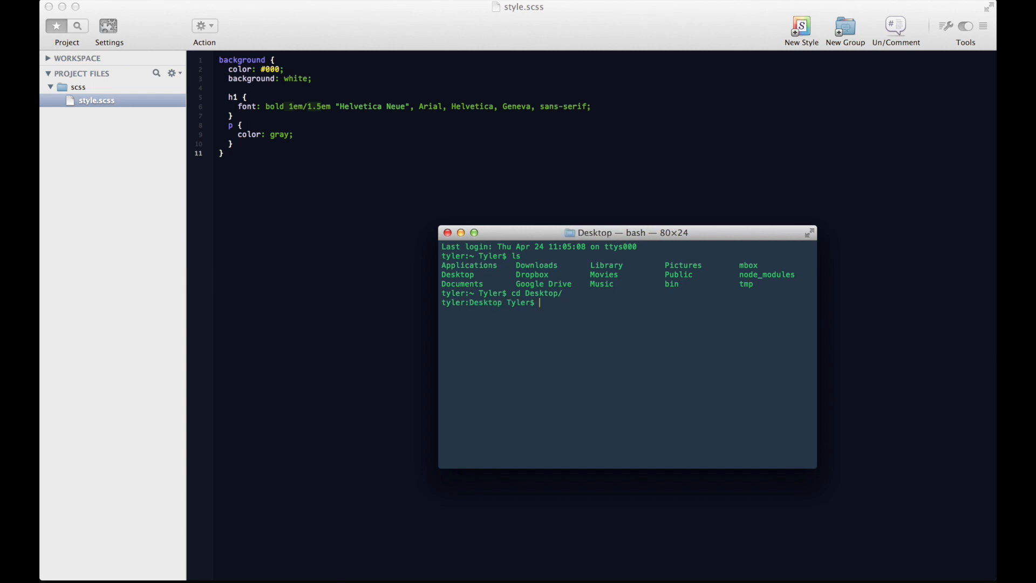
text(ls)
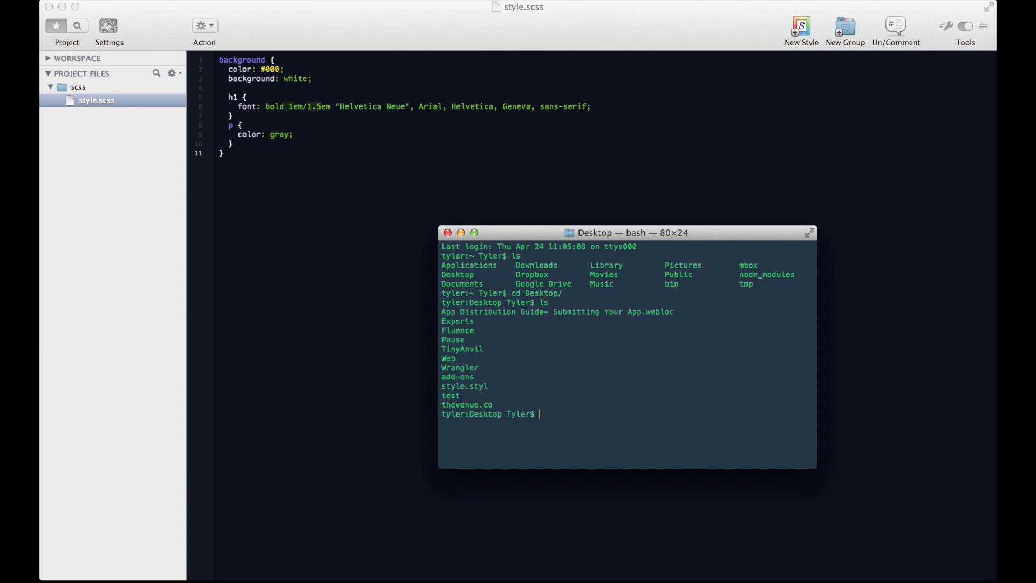
text(cd te)
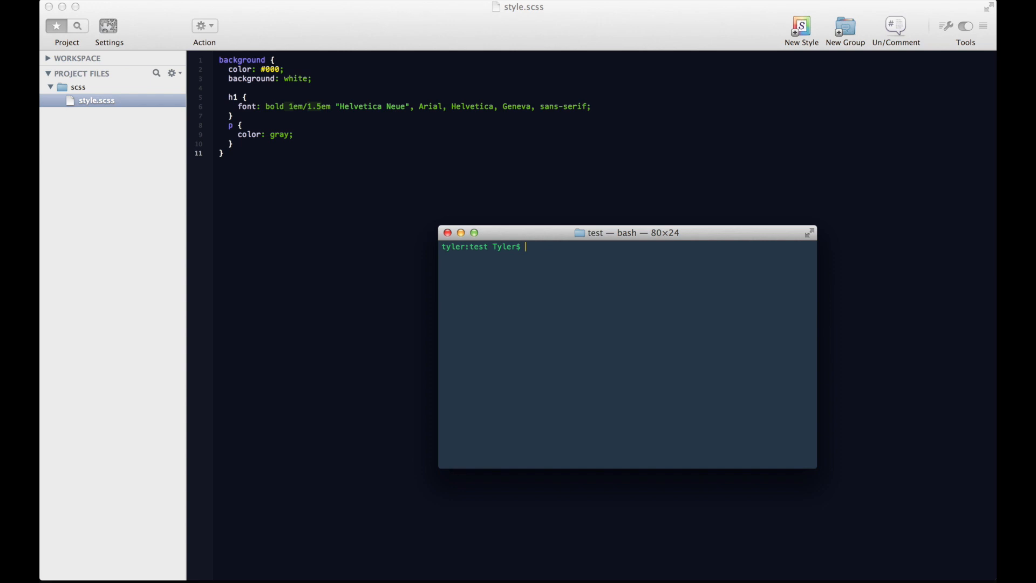
Run sass -v to confirm Sass 3.3.5 (Maptastic Maple), discarding a half-typed gem command
text(sass)
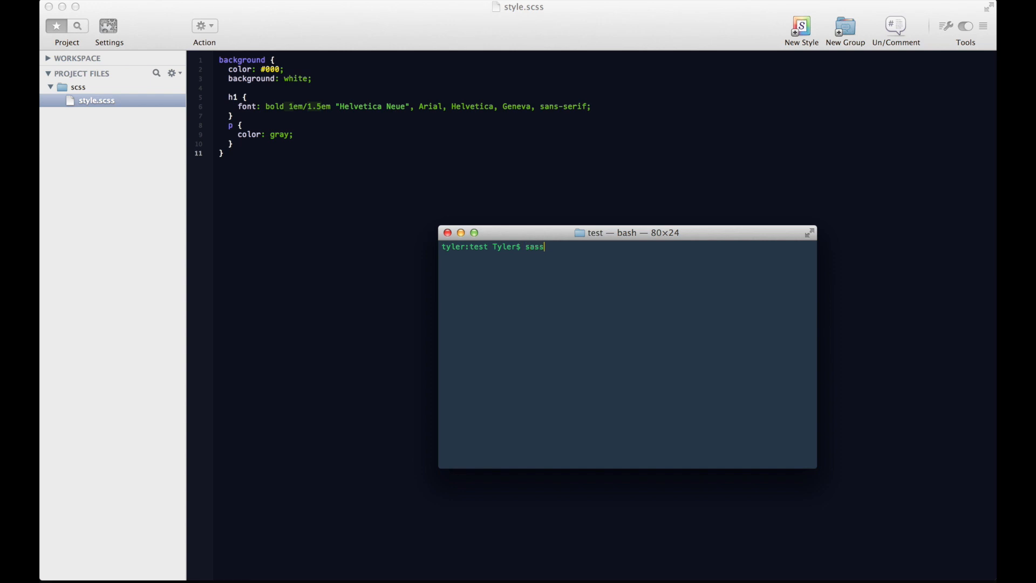
text(-v)
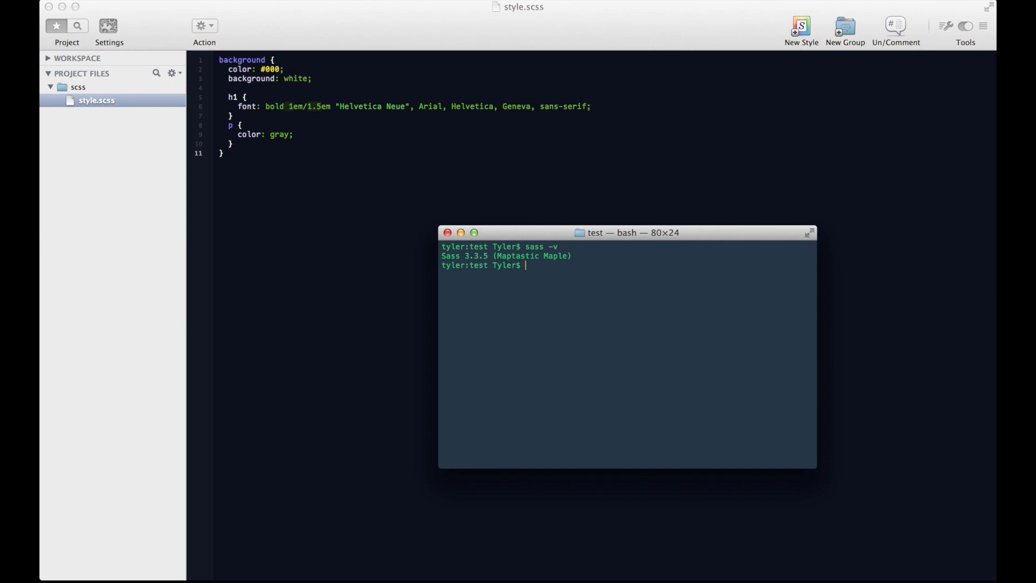
text(gem sass)
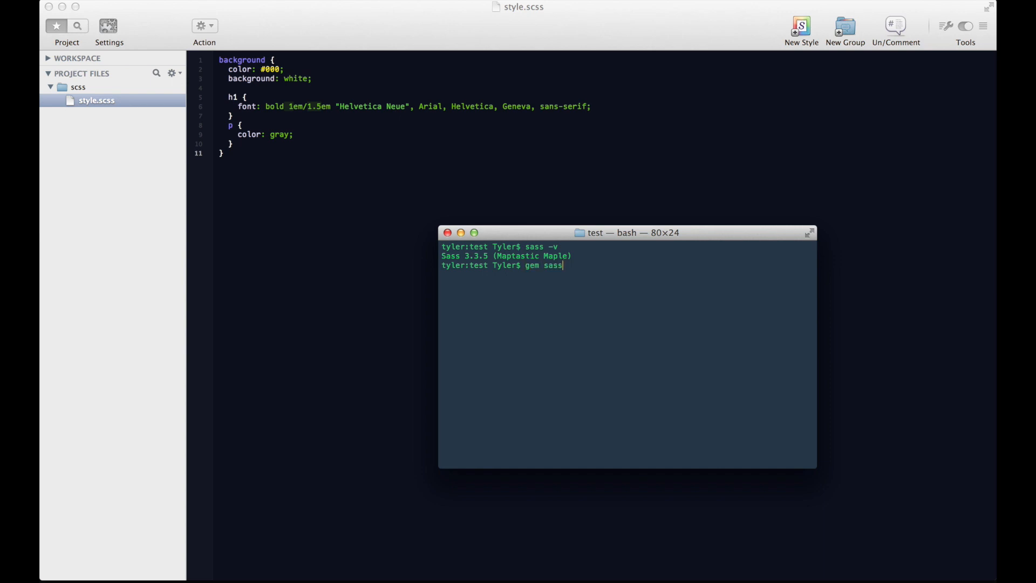
key(Backspace)
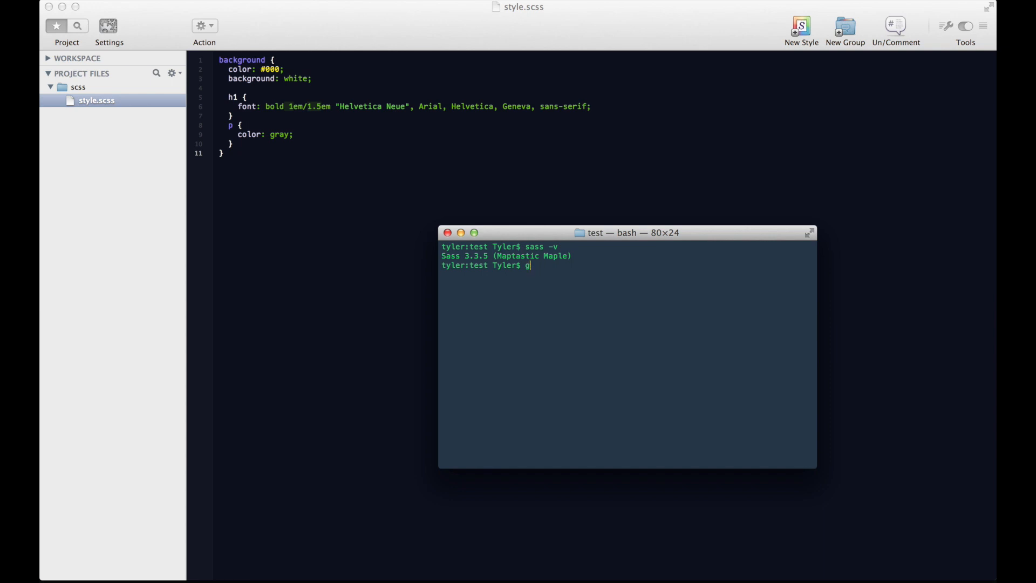
key(Backspace)
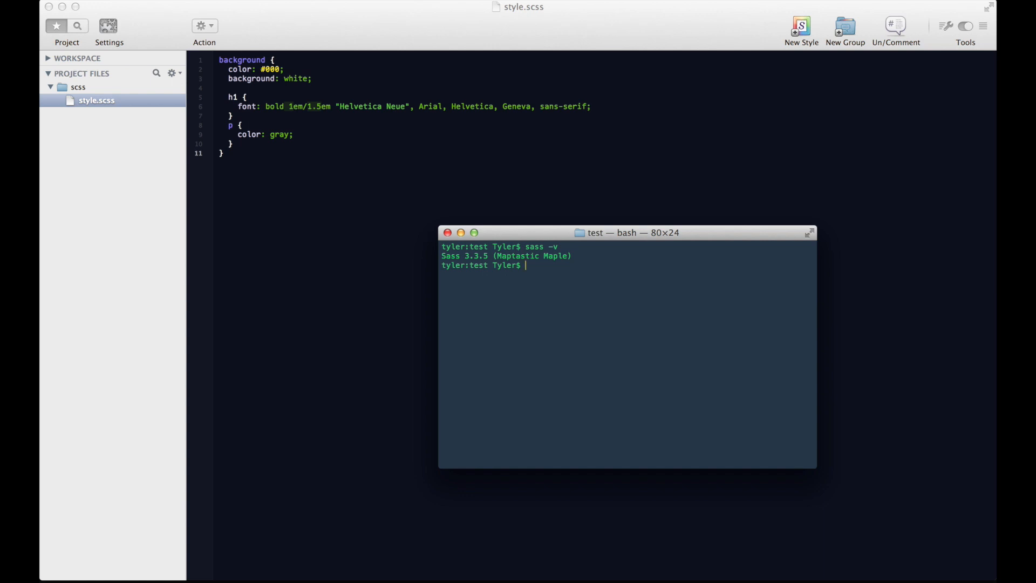
Start sass --watch compiling scss/style.scss into assets/css/style.css
text(sass --w)
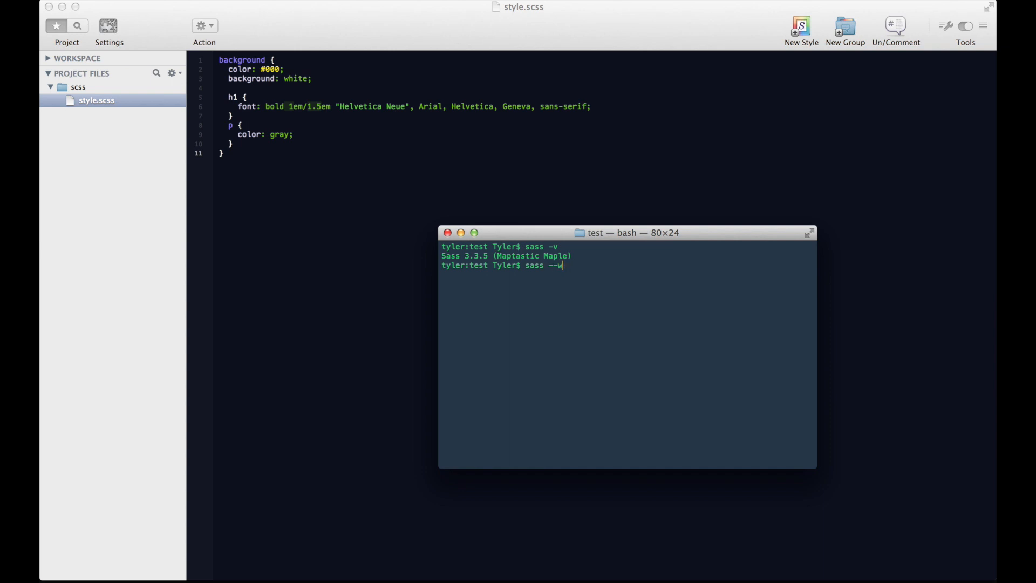
text(atch)
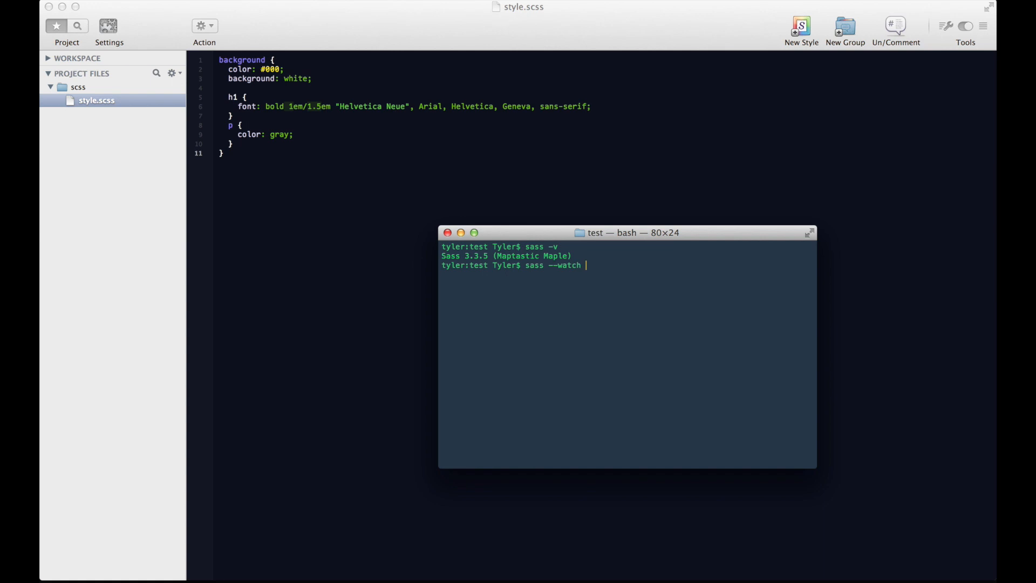
text(scss/)
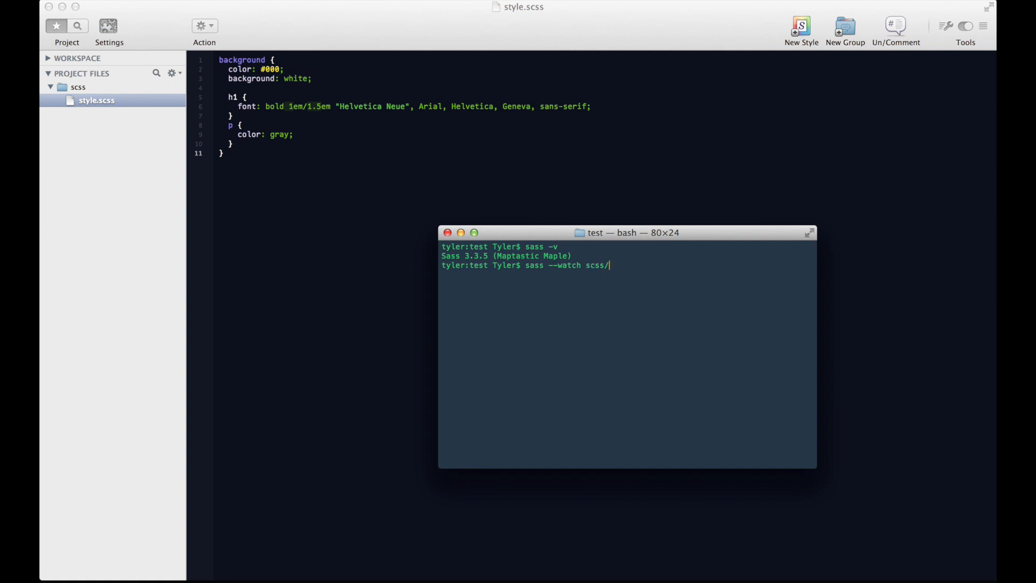
mouse_move(111, 246)
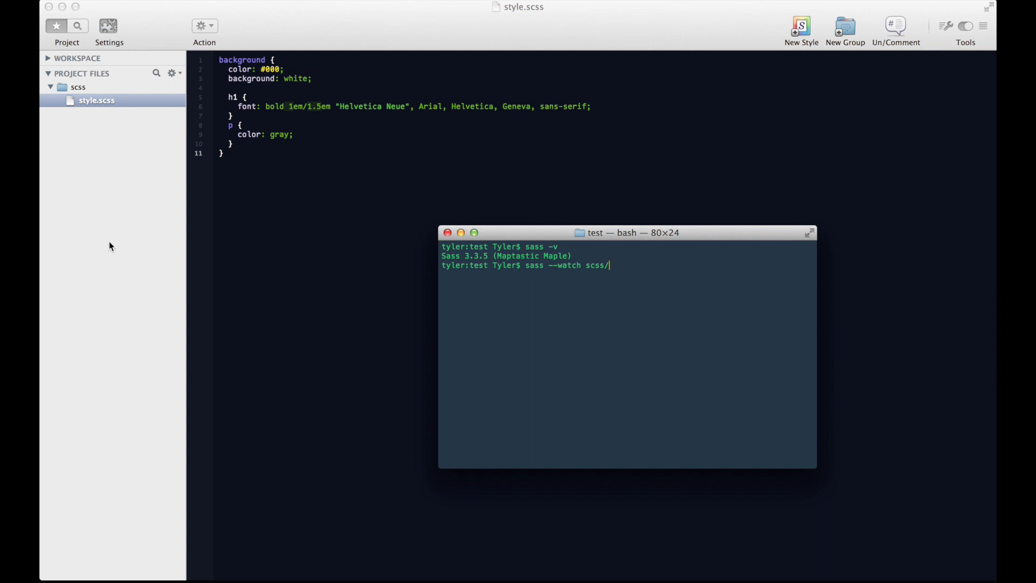
text(sty)
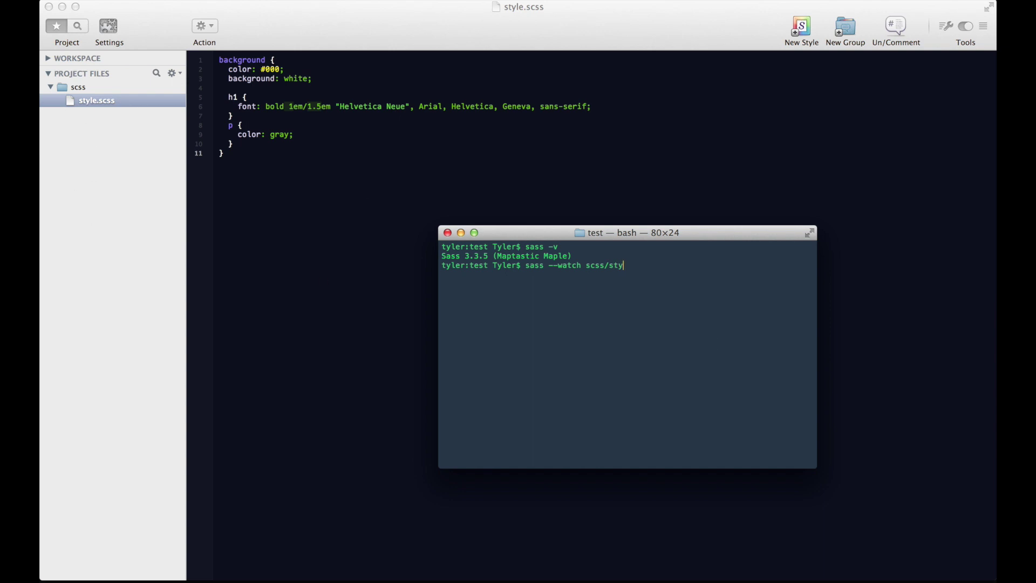
text(le.scss)
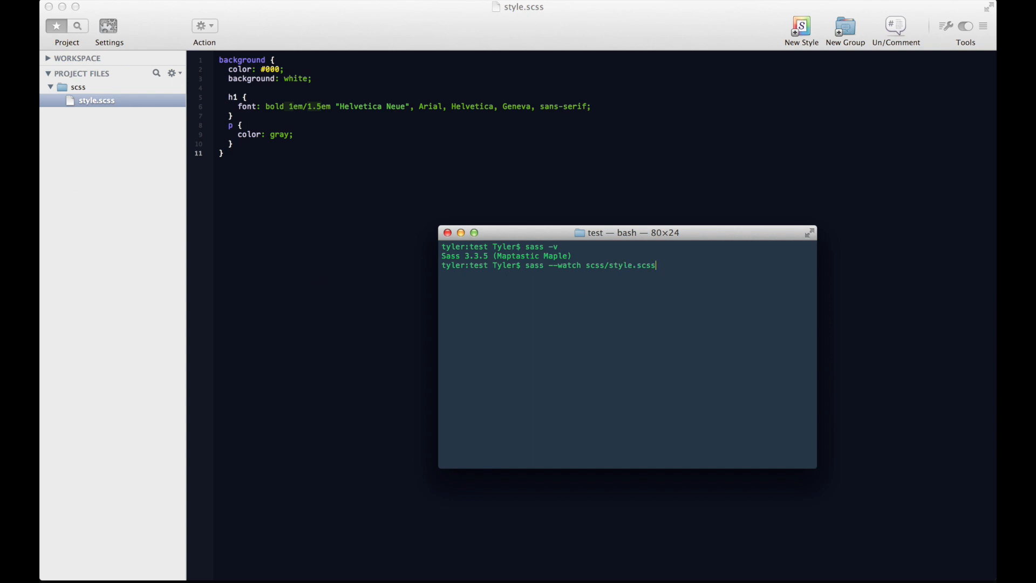
text(:)
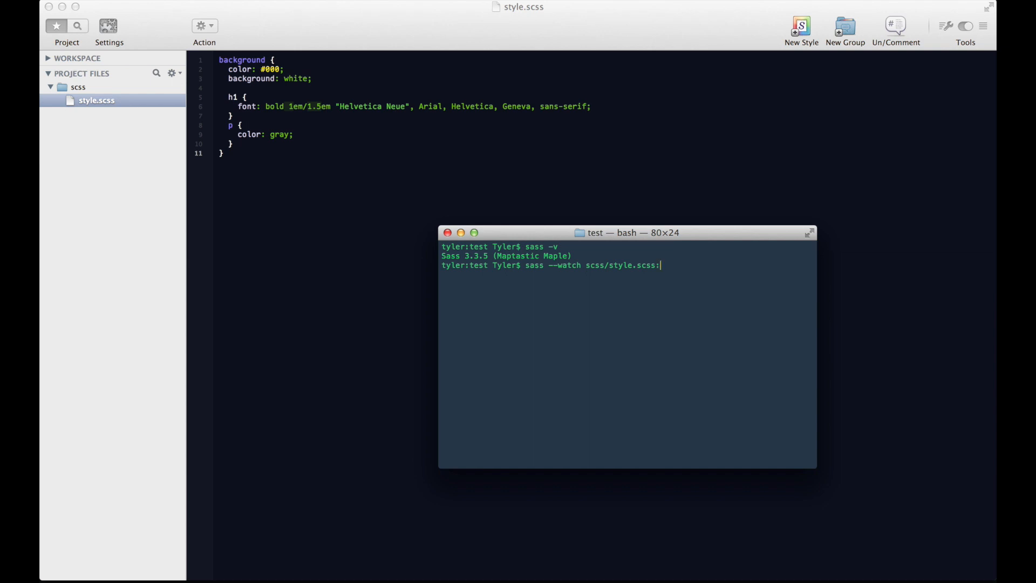
text(assets/)
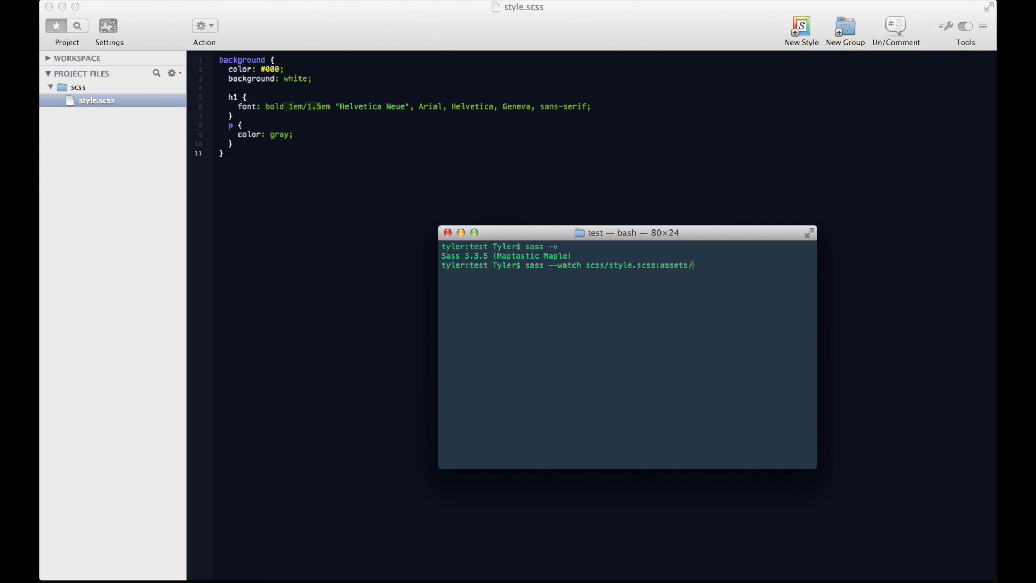
text(css/)
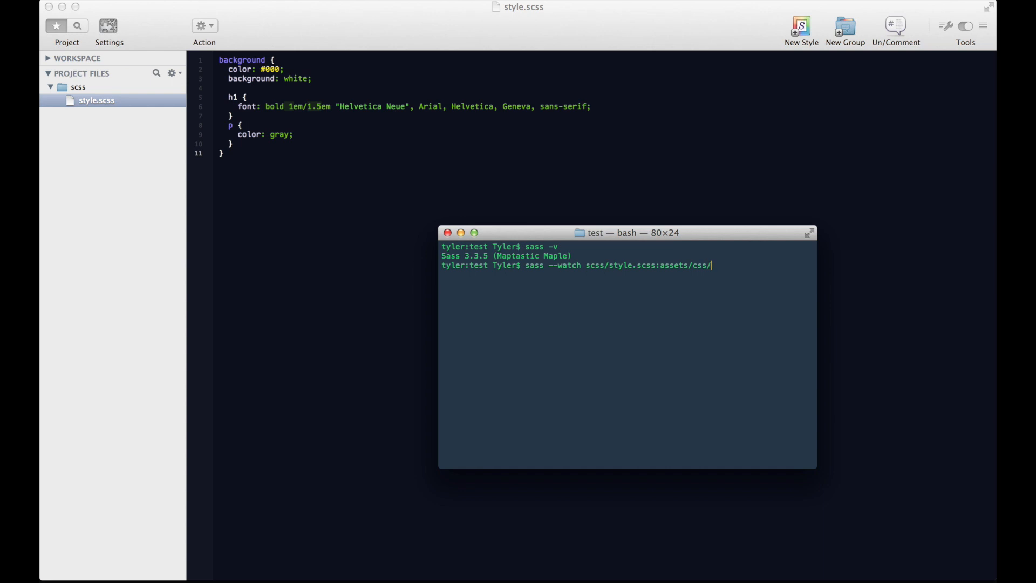
text(stylic)
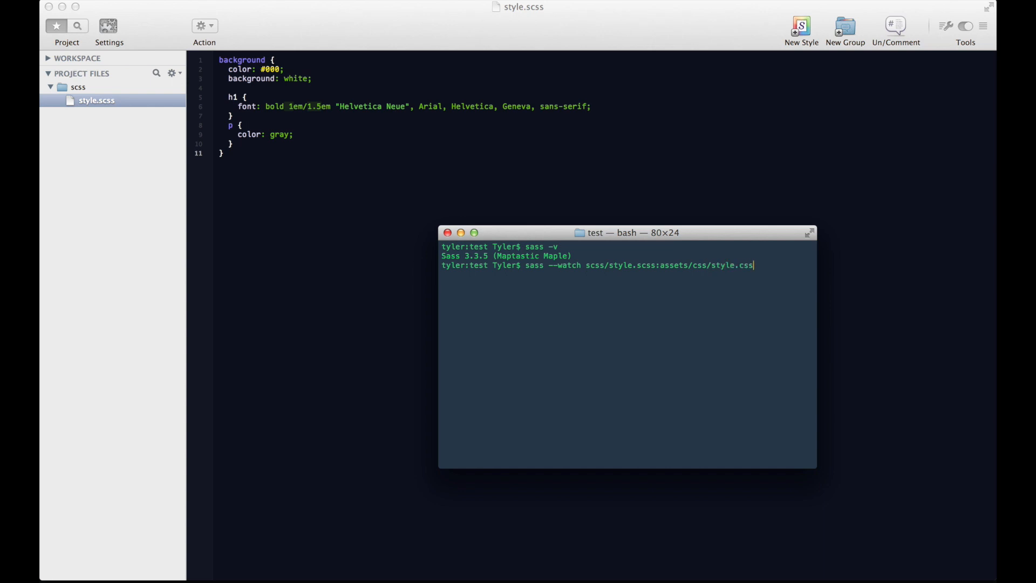
key(Return)
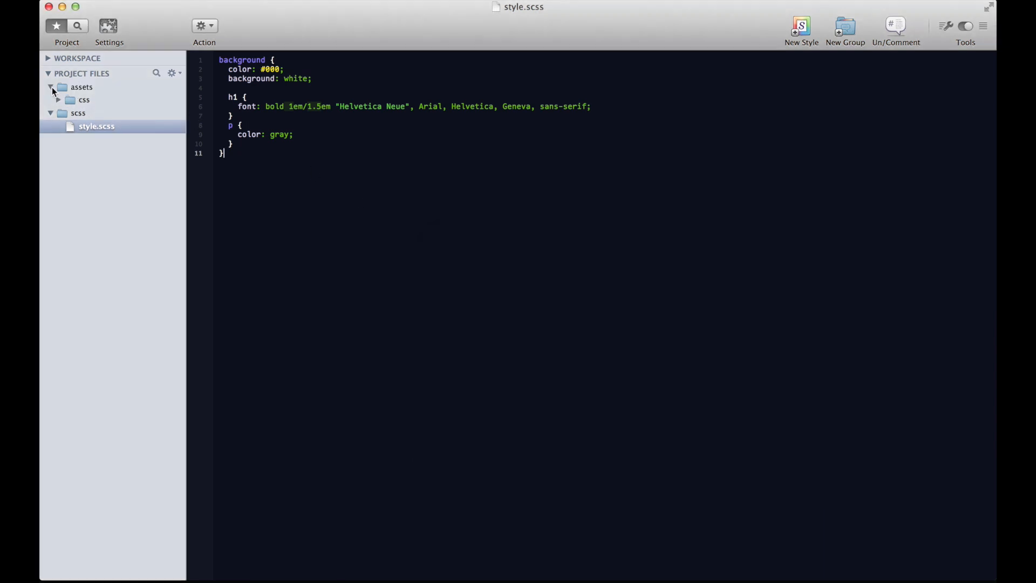
View the compiled style.css under assets/css, then return to style.scss
click(60, 100)
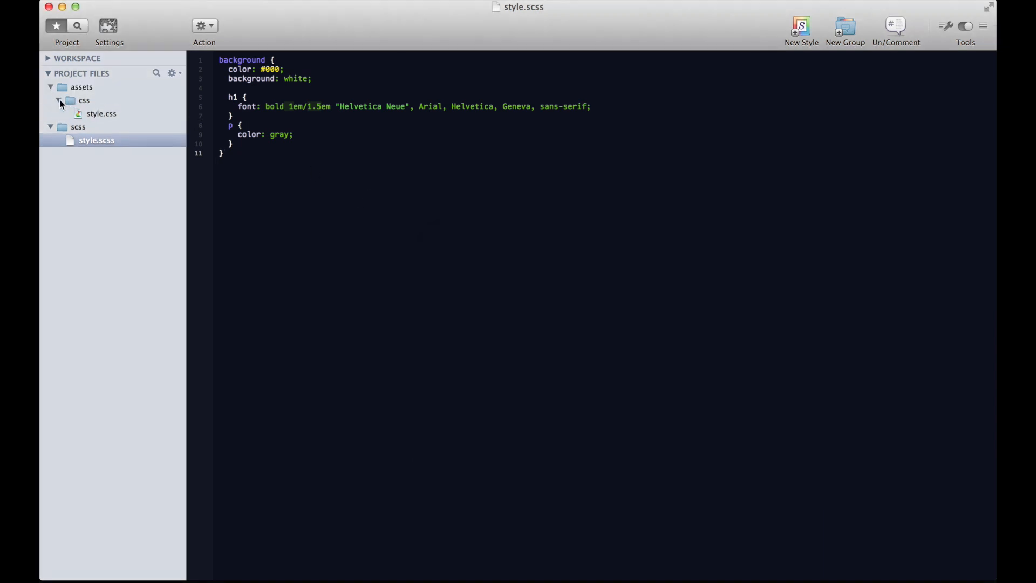
click(101, 114)
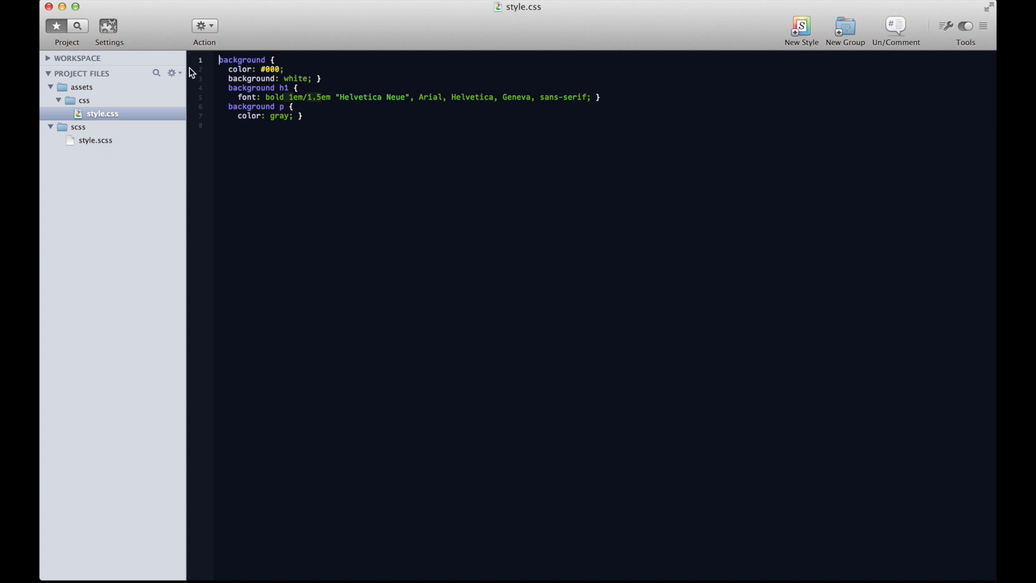
click(96, 139)
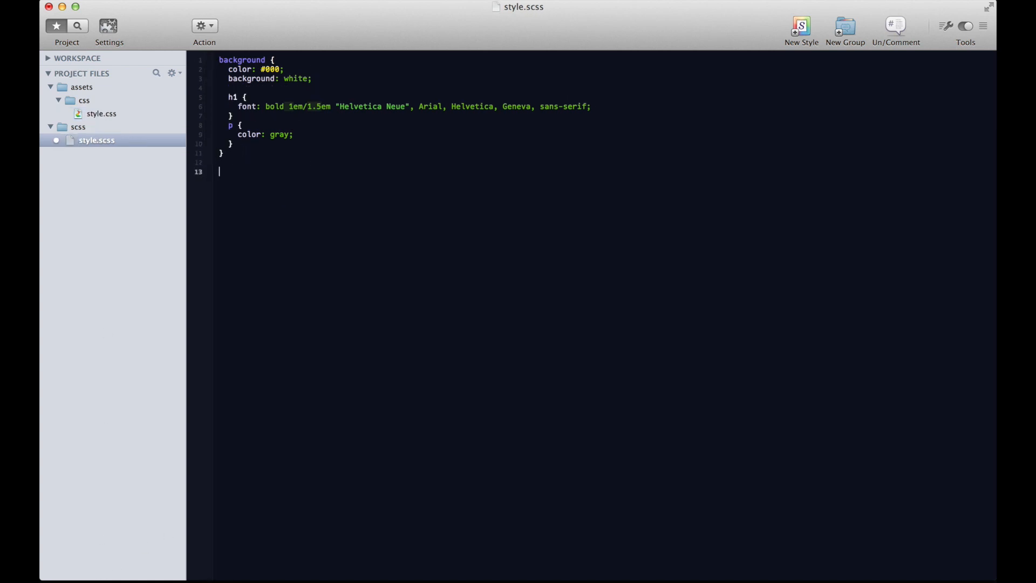
Nest #content > .avatar > img with width: 100% in style.scss and save
text(#con)
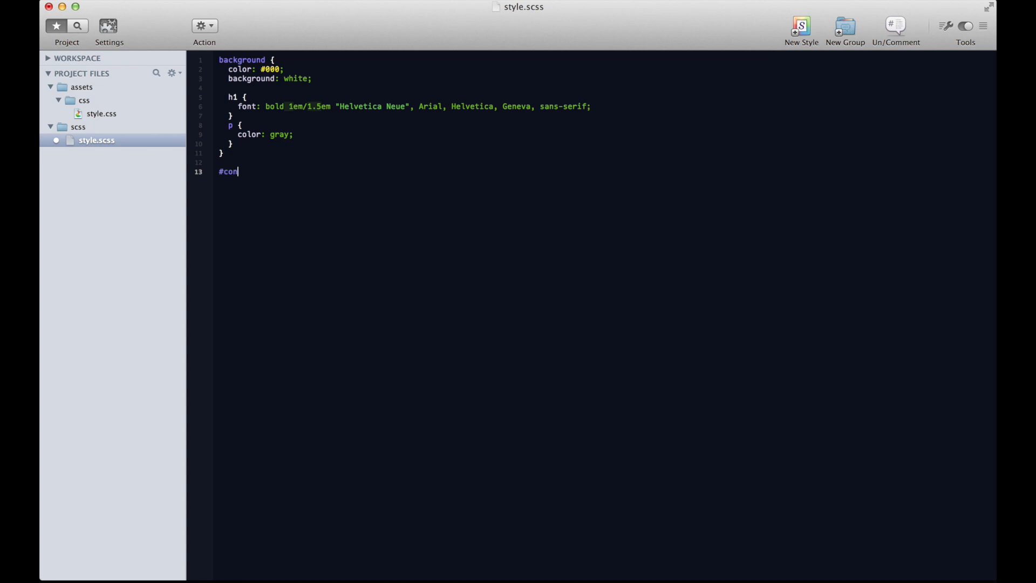
text(tent {)
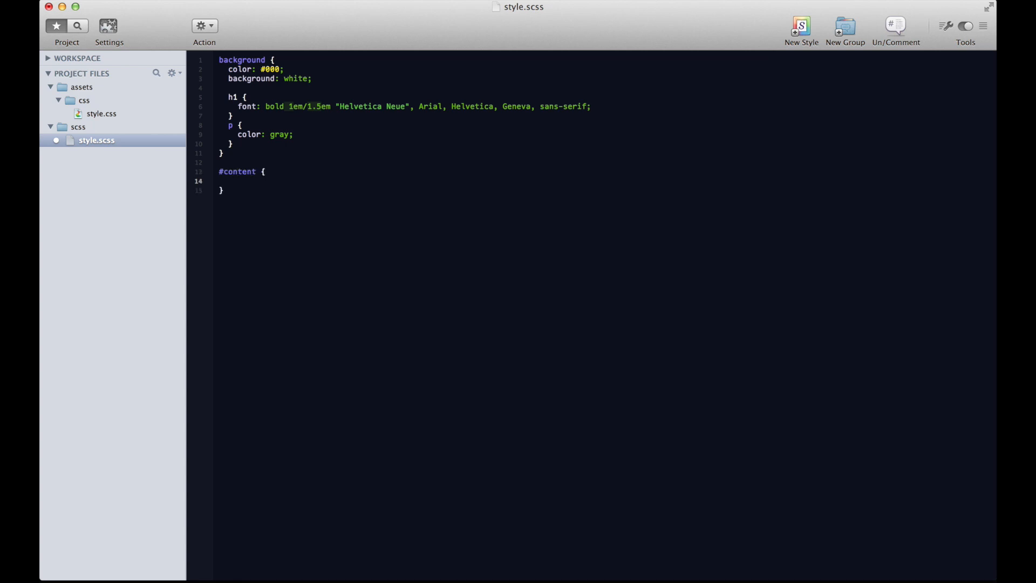
text(.avatart)
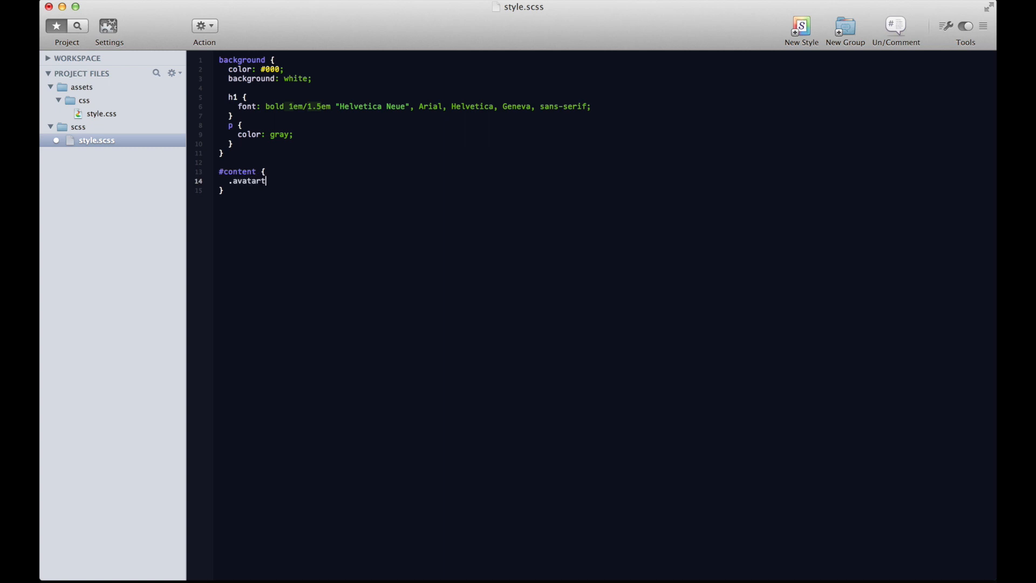
text({)
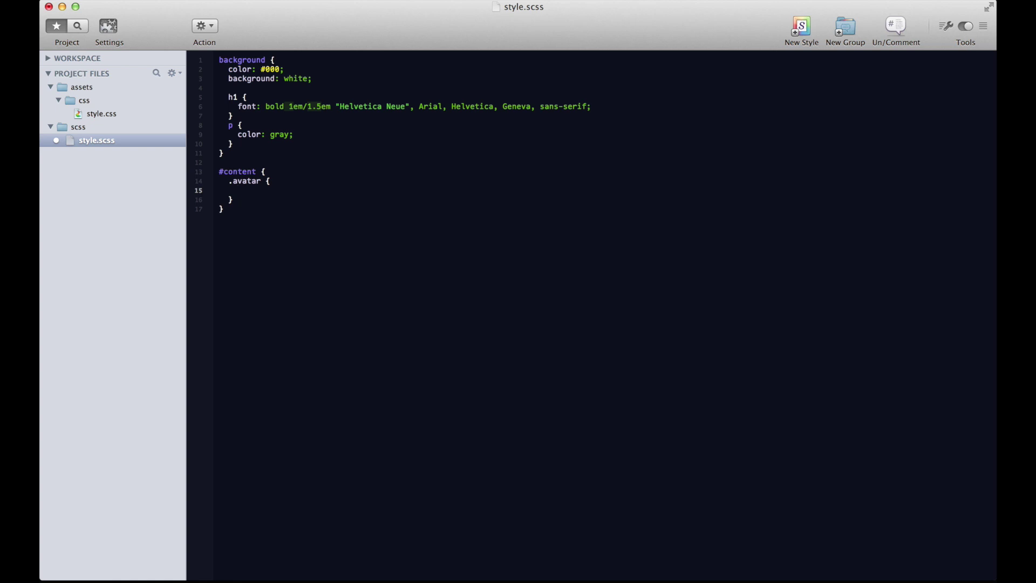
text(img)
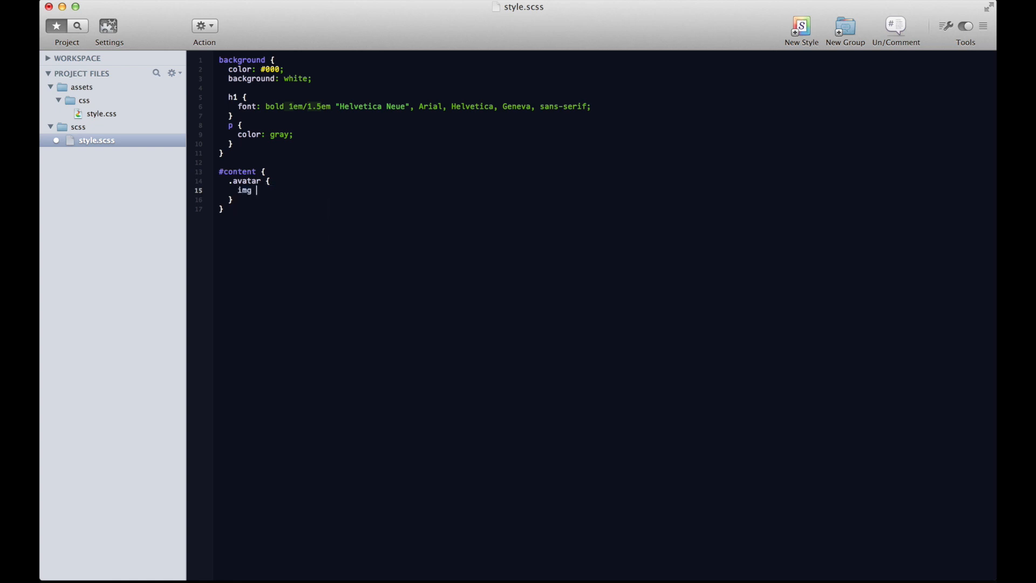
text({)
text(width: ;)
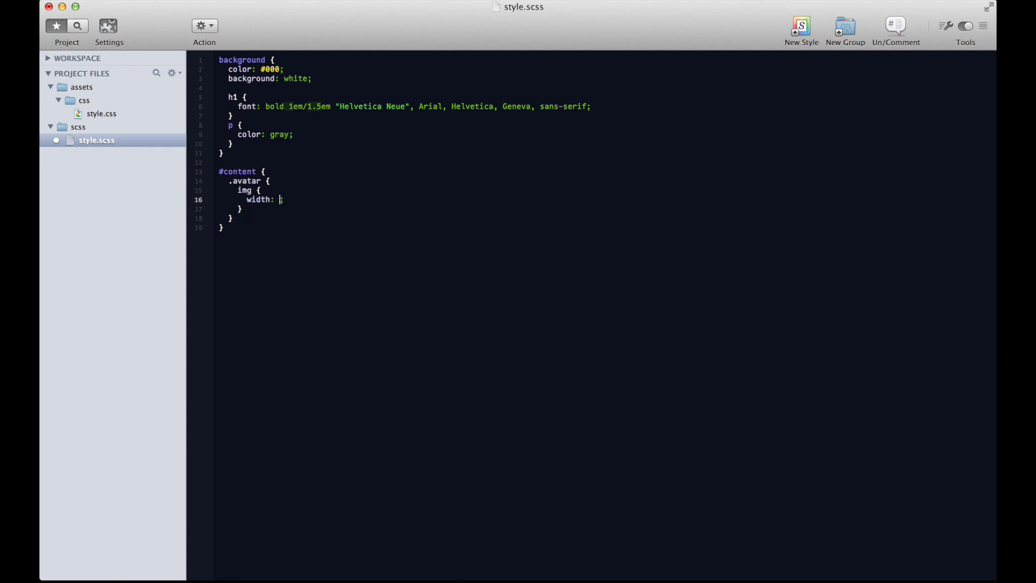
text(100%)
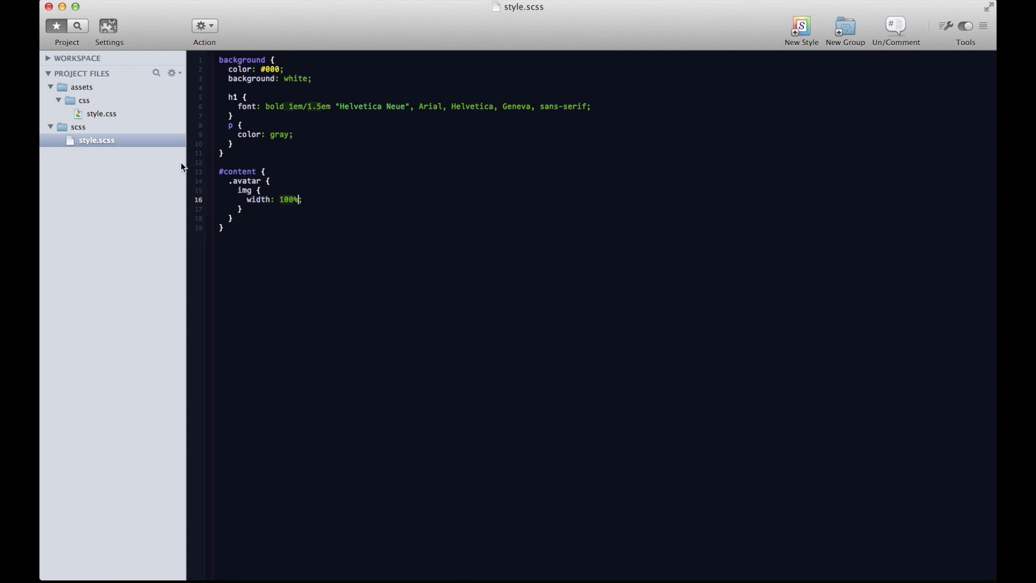
click(426, 553)
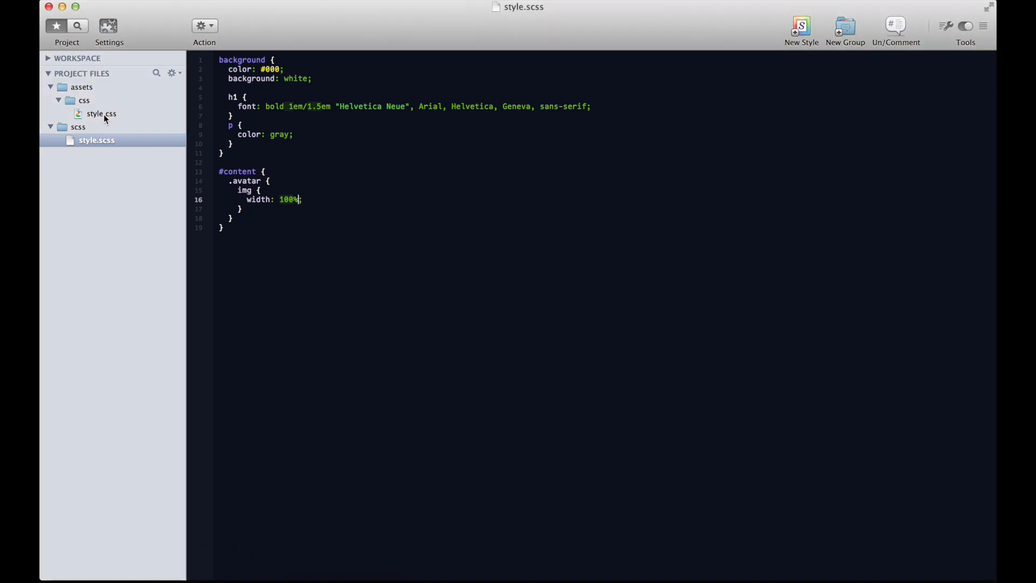
View style.css showing the flattened #content .avatar img width: 100% rule
click(101, 113)
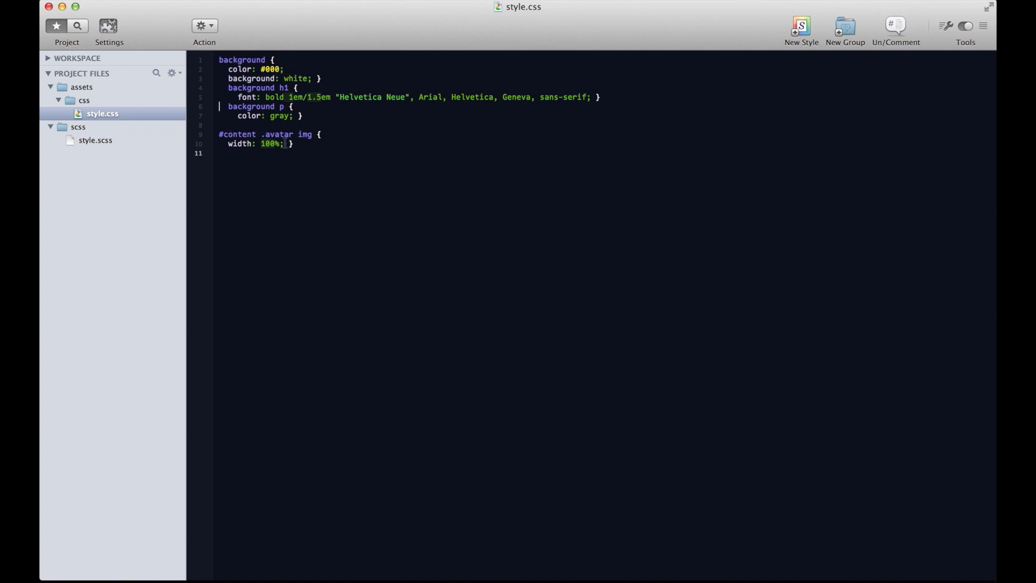
mouse_move(84, 142)
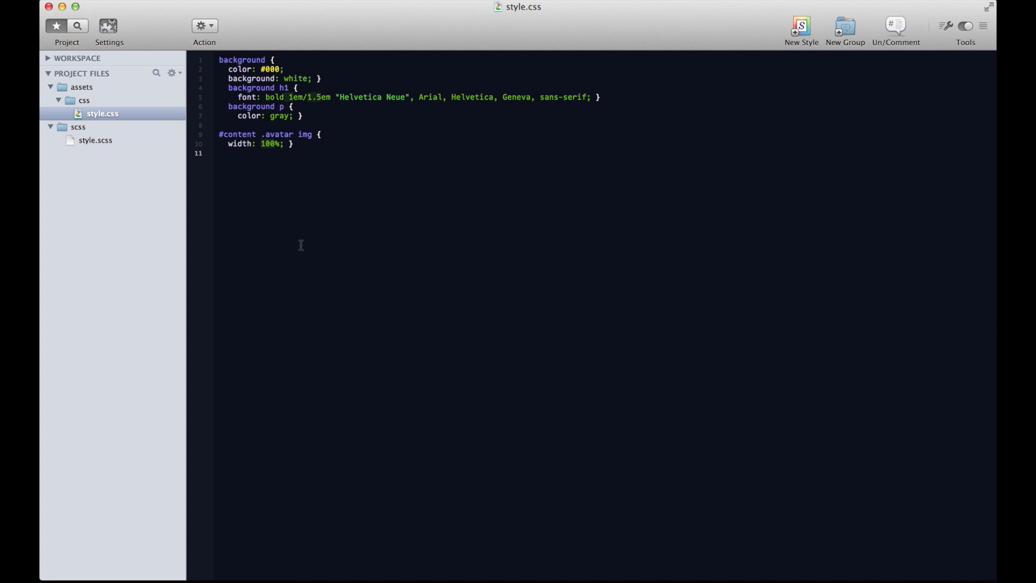
mouse_move(250, 414)
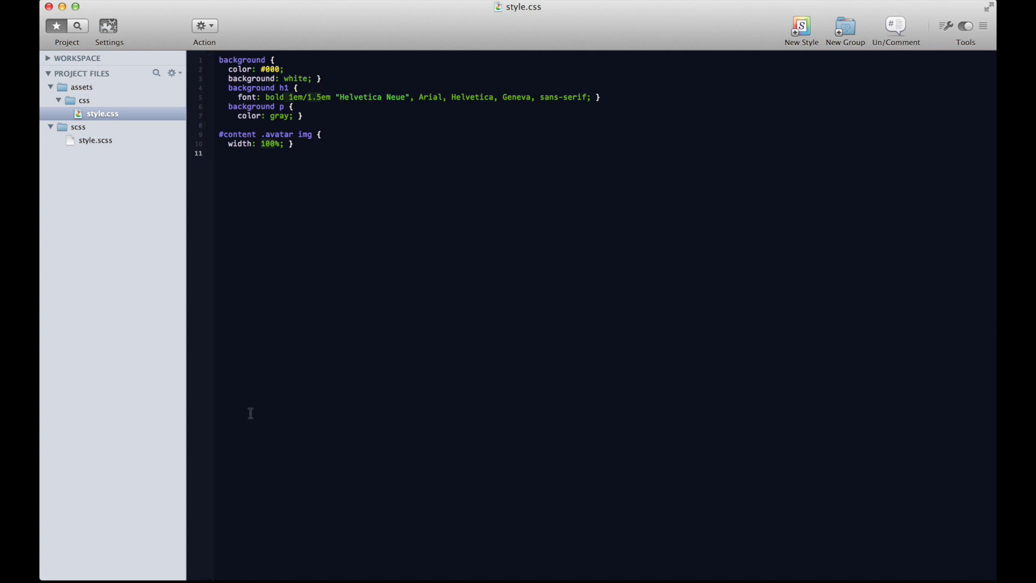
mouse_move(268, 424)
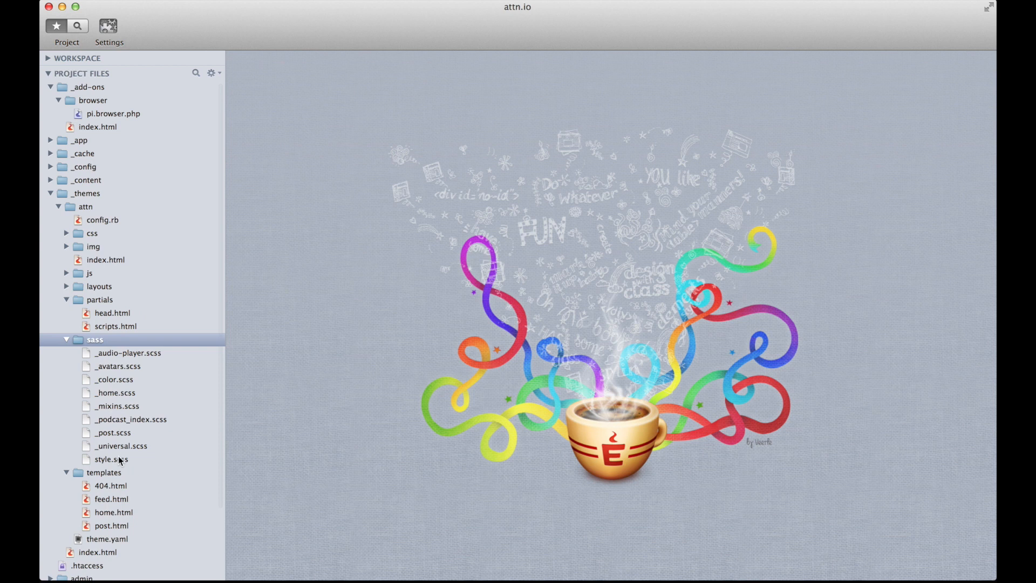
Open the attn.io theme's sass/style.scss from the Project Files sidebar
double_click(109, 460)
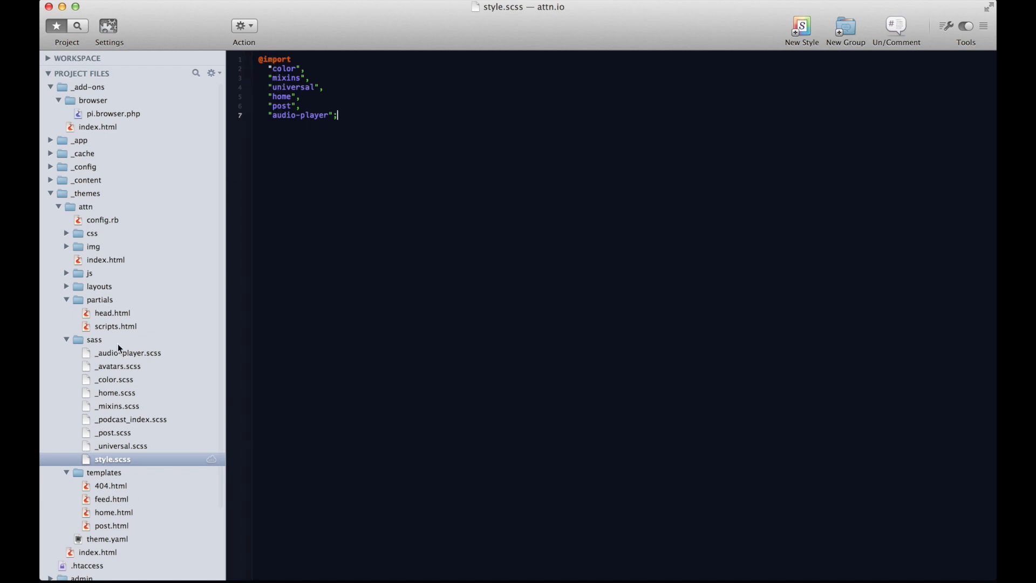
mouse_move(112, 354)
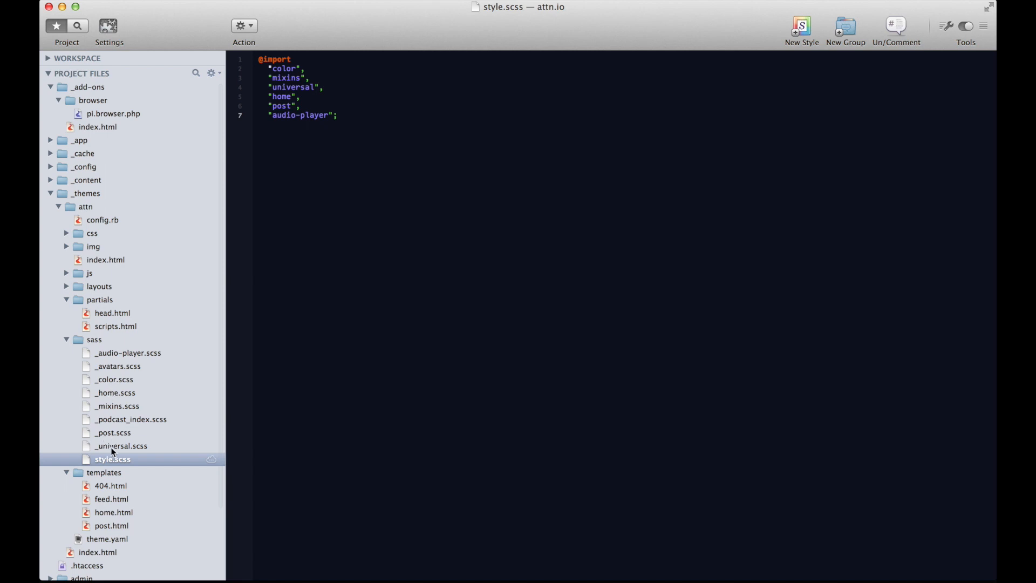
mouse_move(114, 511)
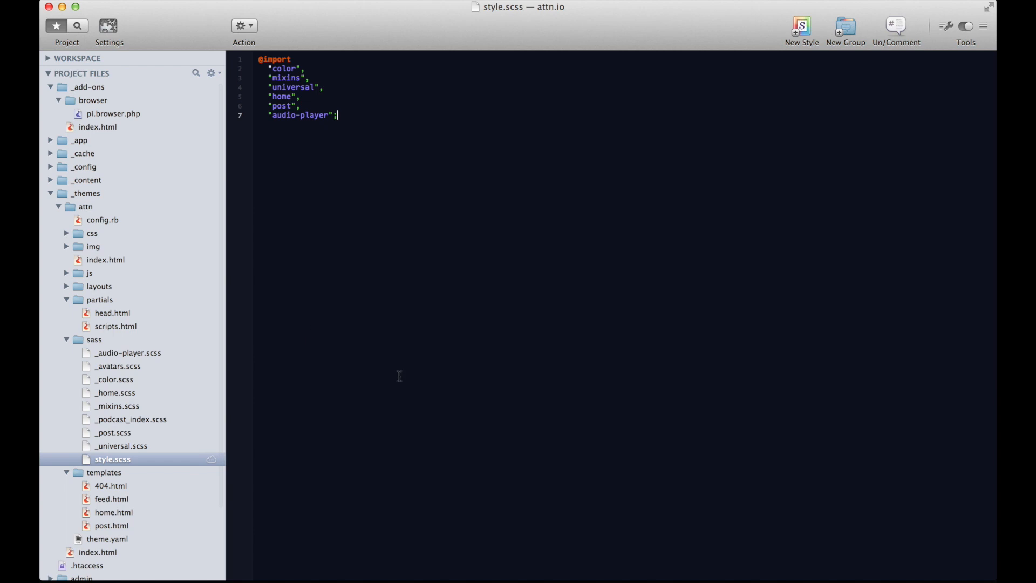
mouse_move(582, 215)
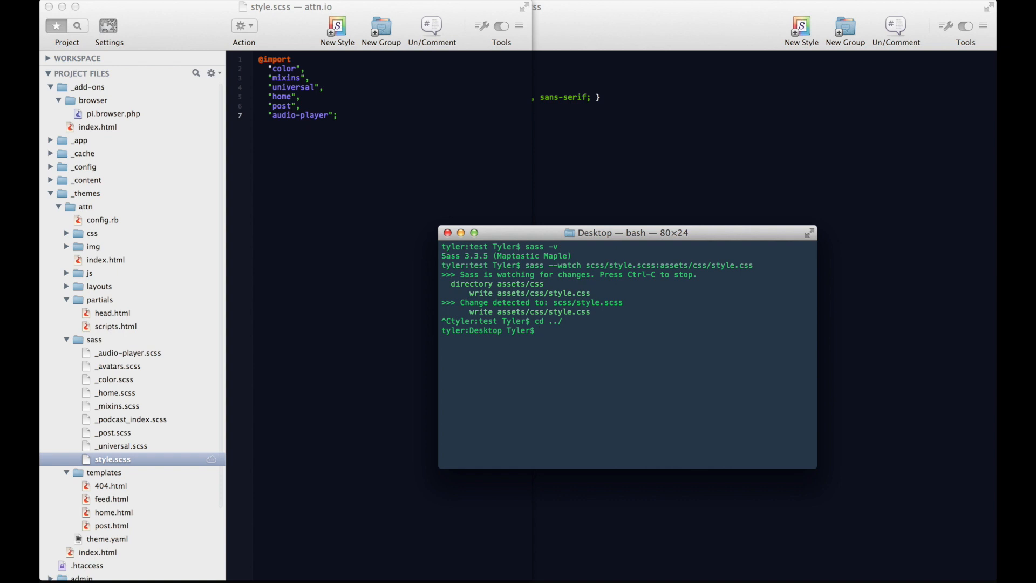
Move the Terminal into the Web/Attn.io/attn.io site folder
text(cd Web/)
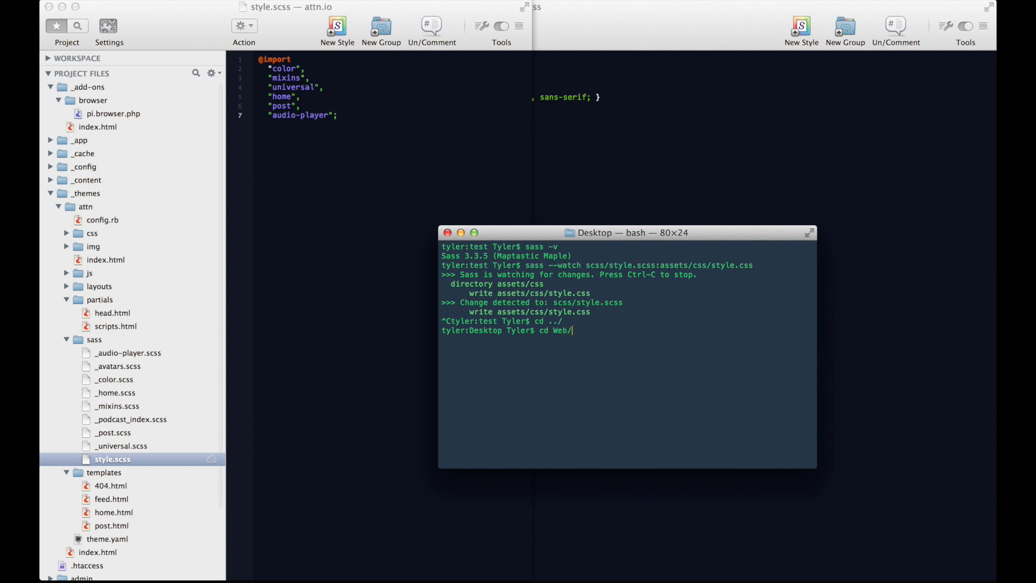
text(at)
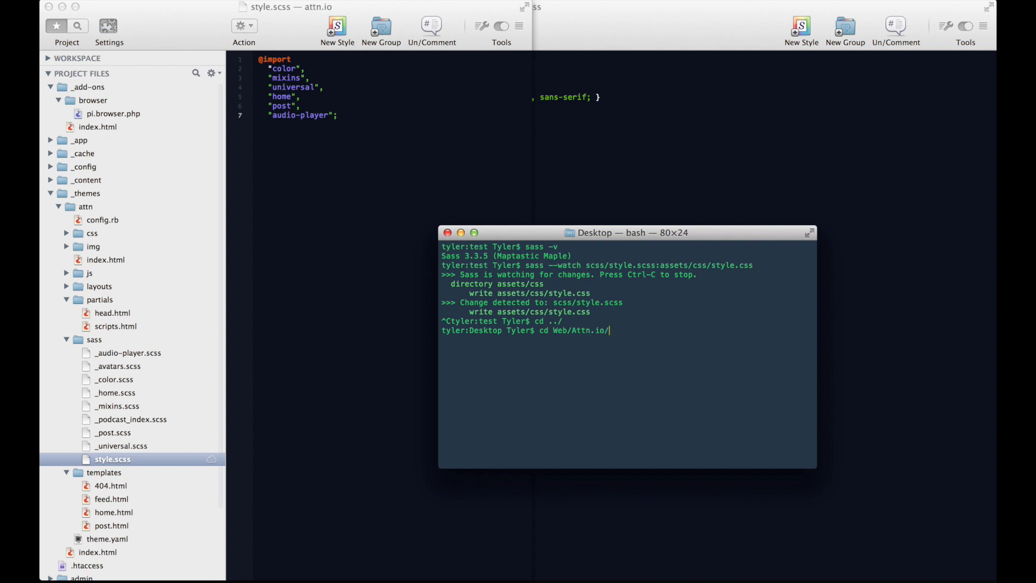
key(Return)
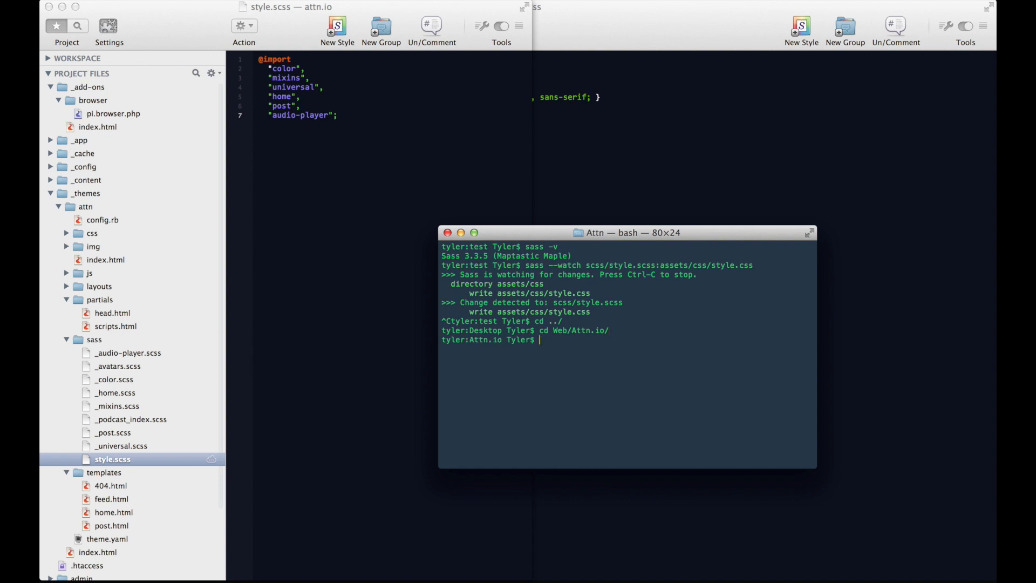
text(ls)
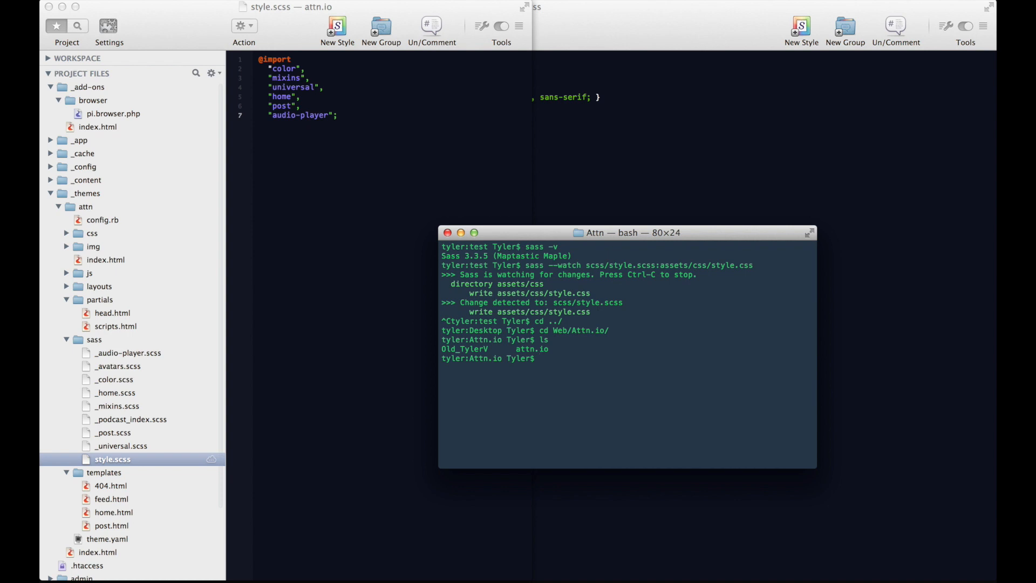
text(cd attn.io/)
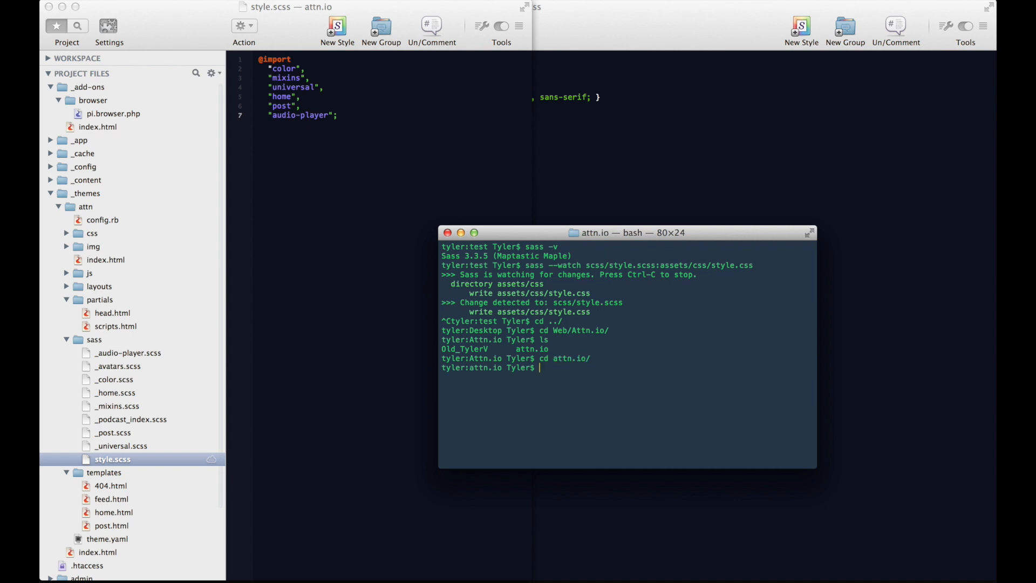
text(cd Web/Attn.io/)
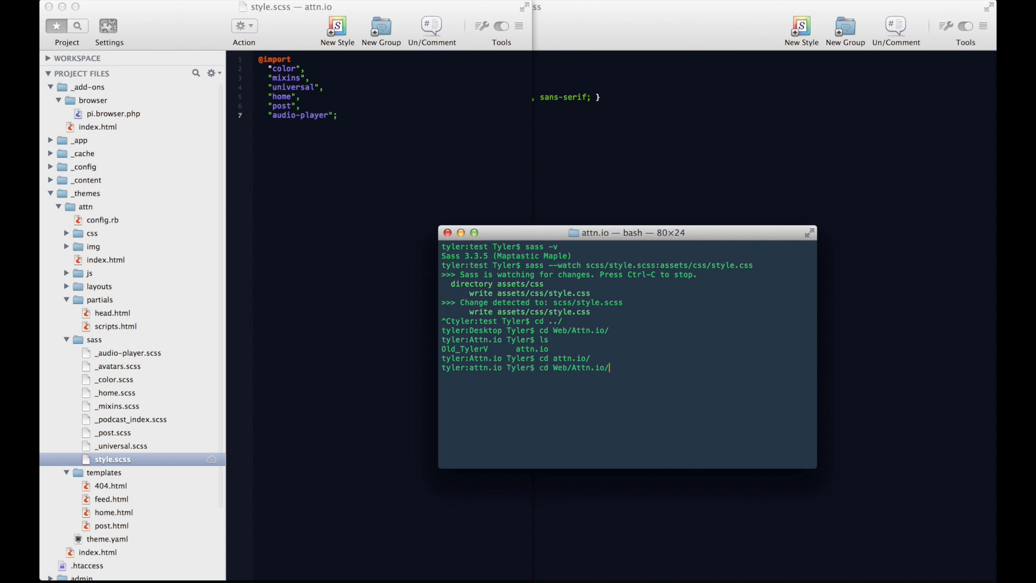
Clear the screen, run php -S localhost:8000, and bring up LiveReload
text(clear)
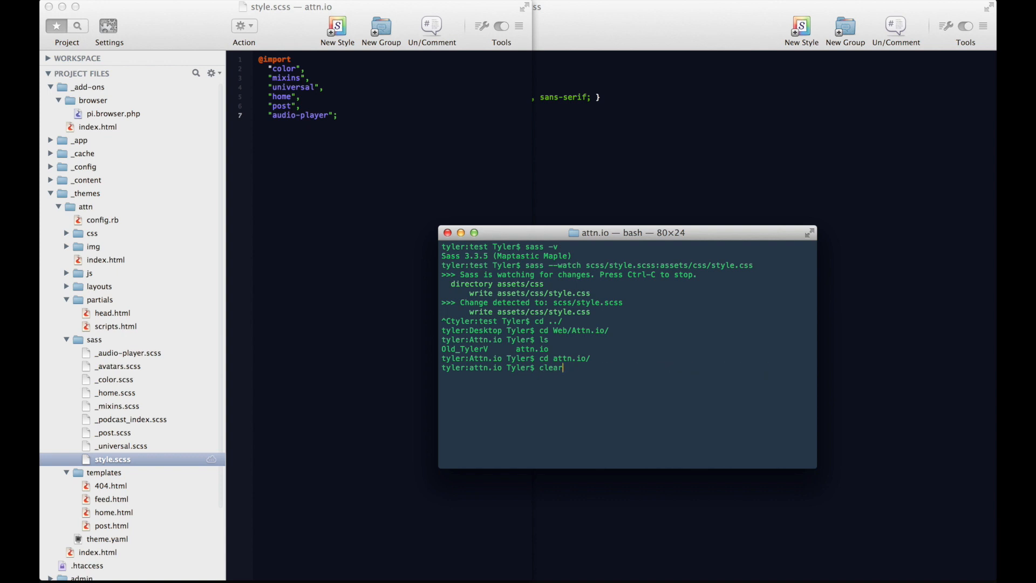
text(php -S localhost:8000)
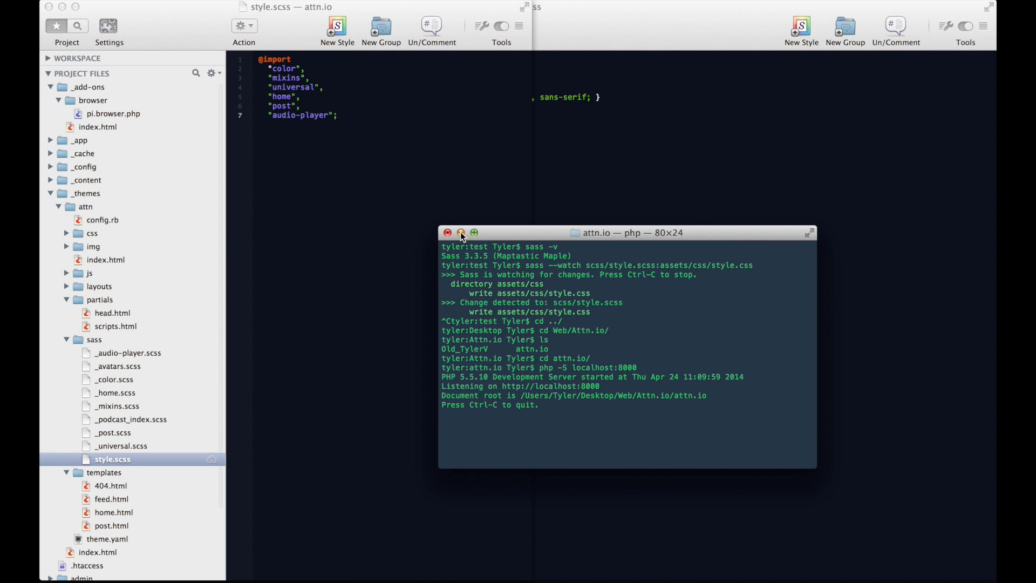
text(li)
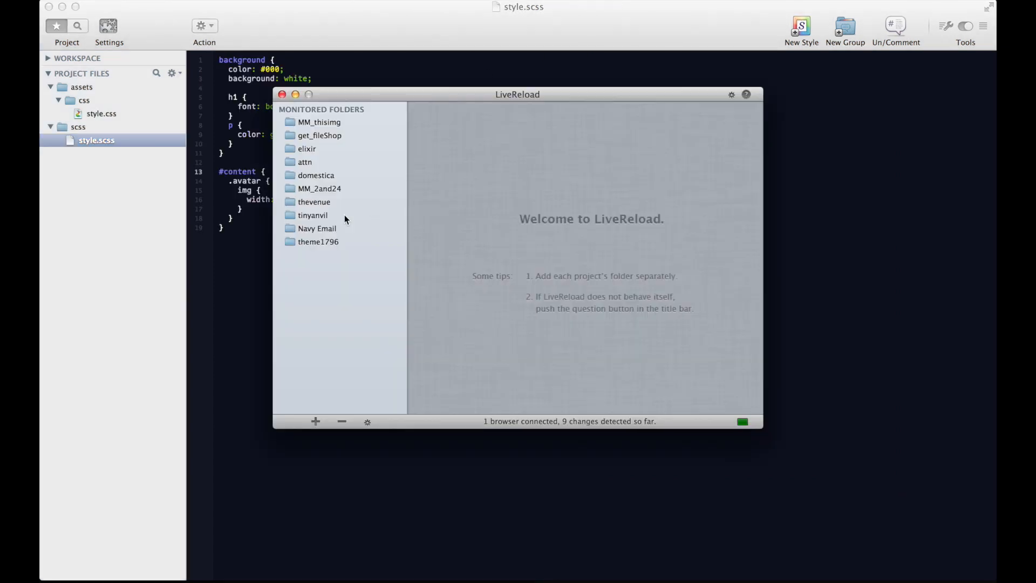
Add the test folder to LiveReload with Compile SASS enabled and open its output style list
click(315, 421)
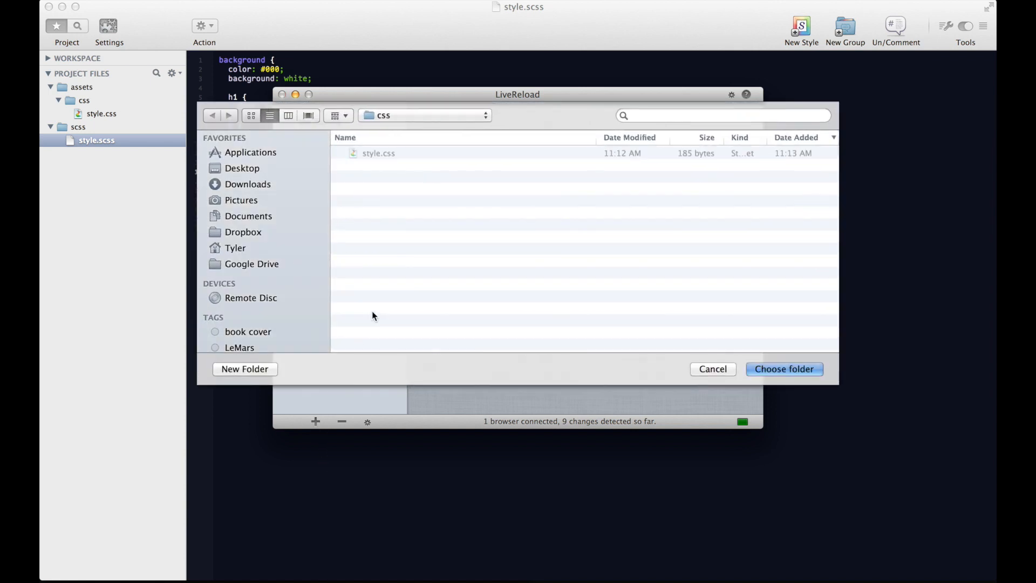
mouse_move(723, 376)
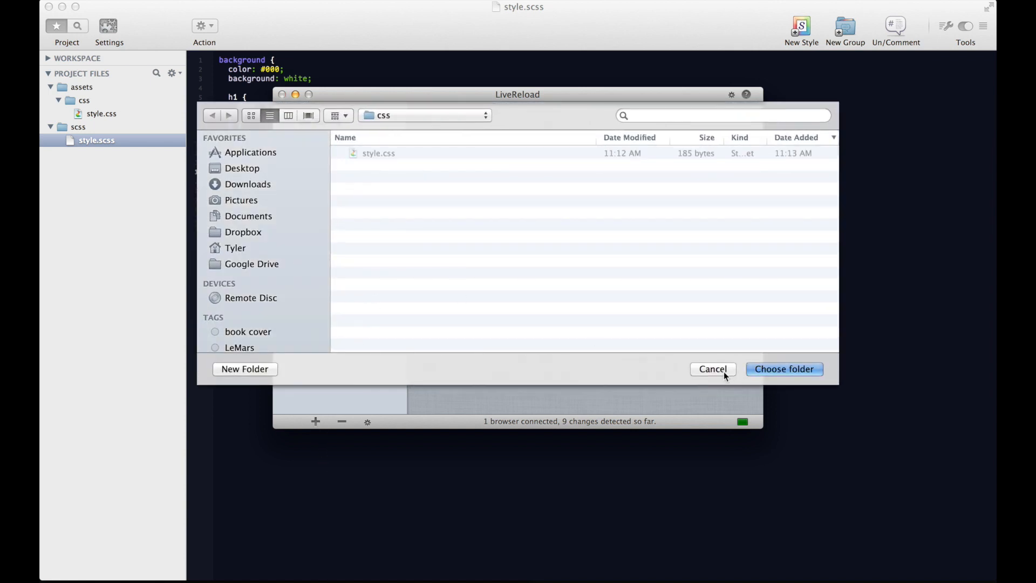
click(242, 168)
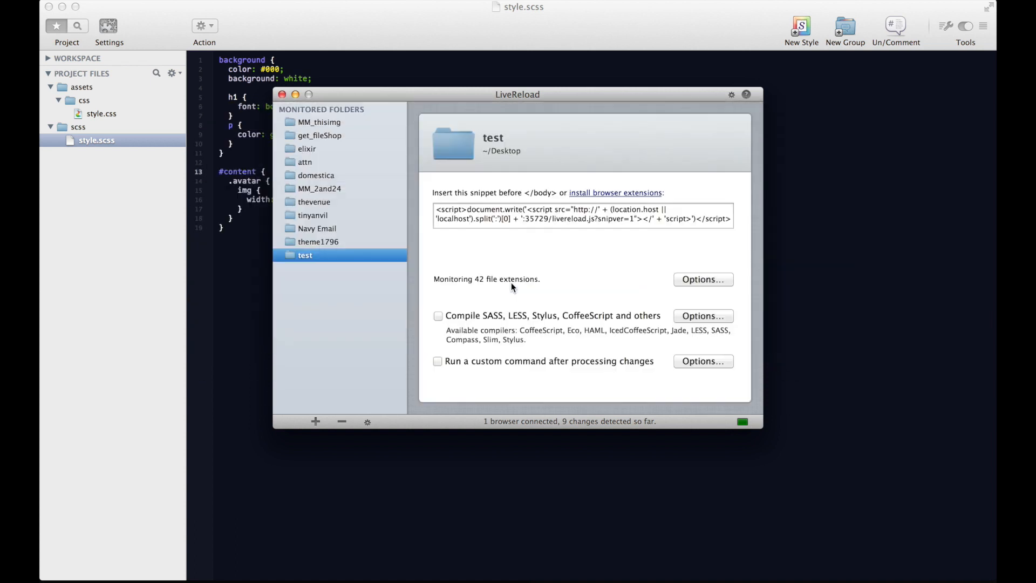
click(438, 315)
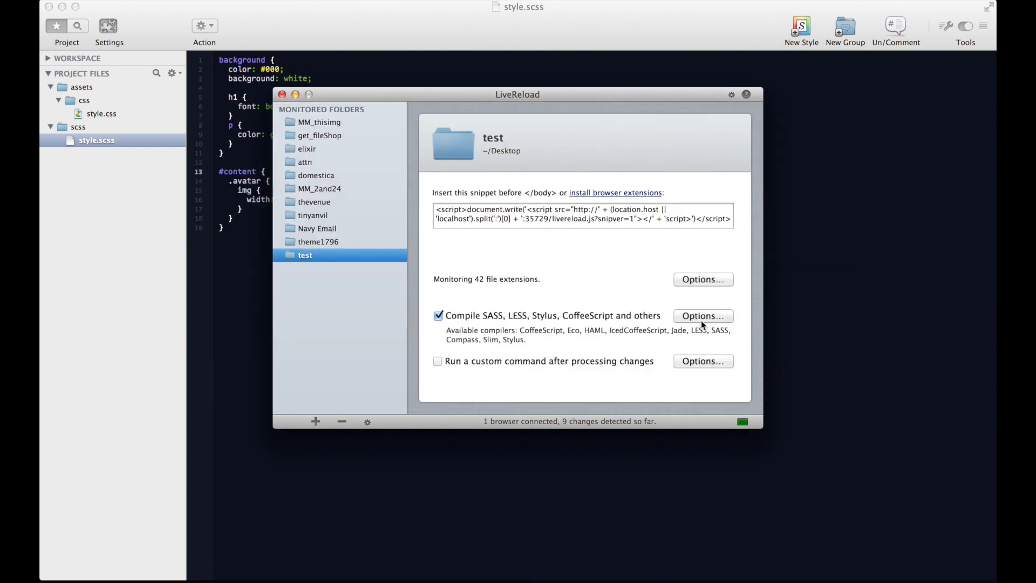
click(703, 316)
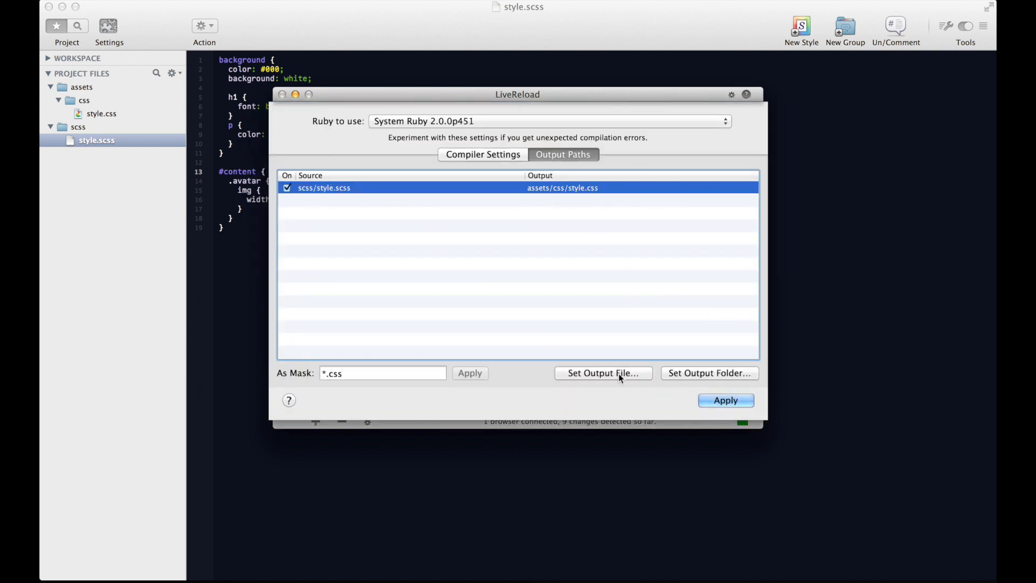
click(482, 154)
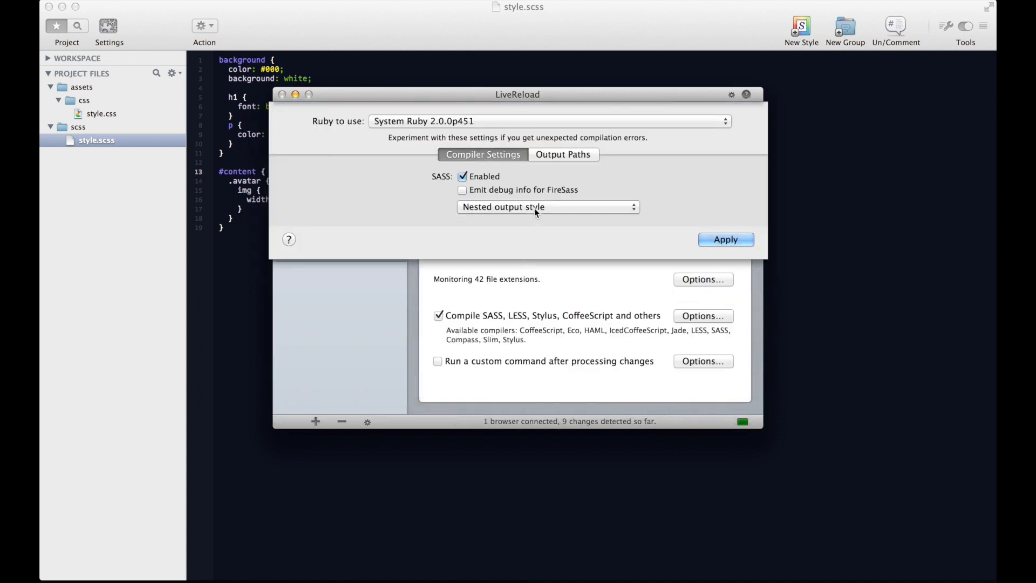
click(546, 207)
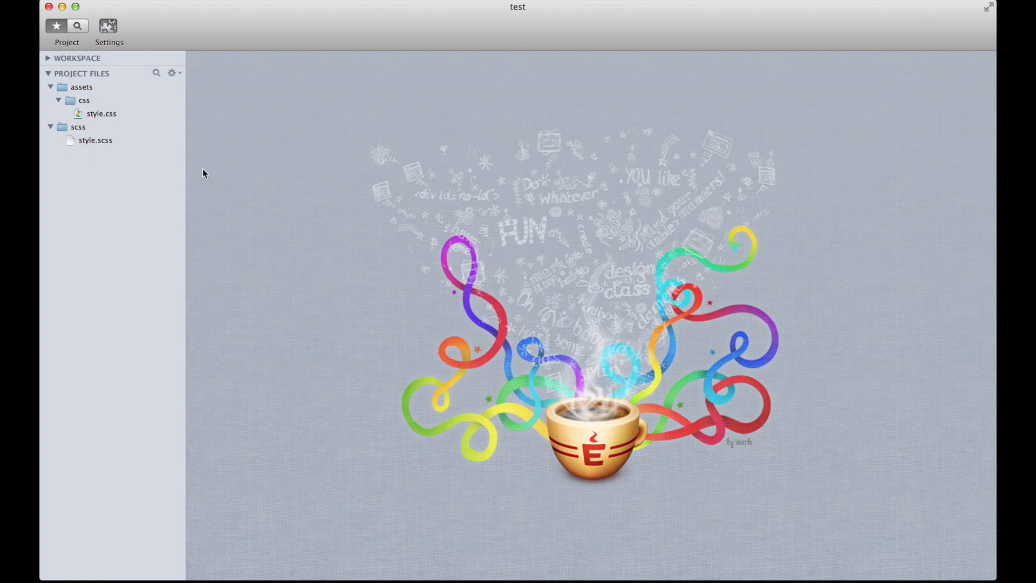
Open style.scss from Espresso's Project Files sidebar
double_click(93, 139)
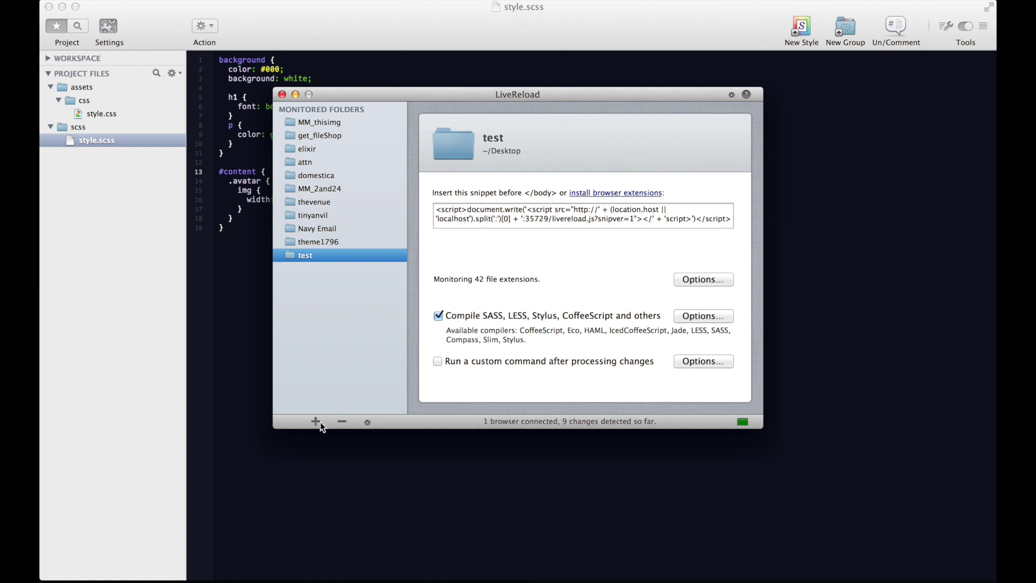
mouse_move(118, 120)
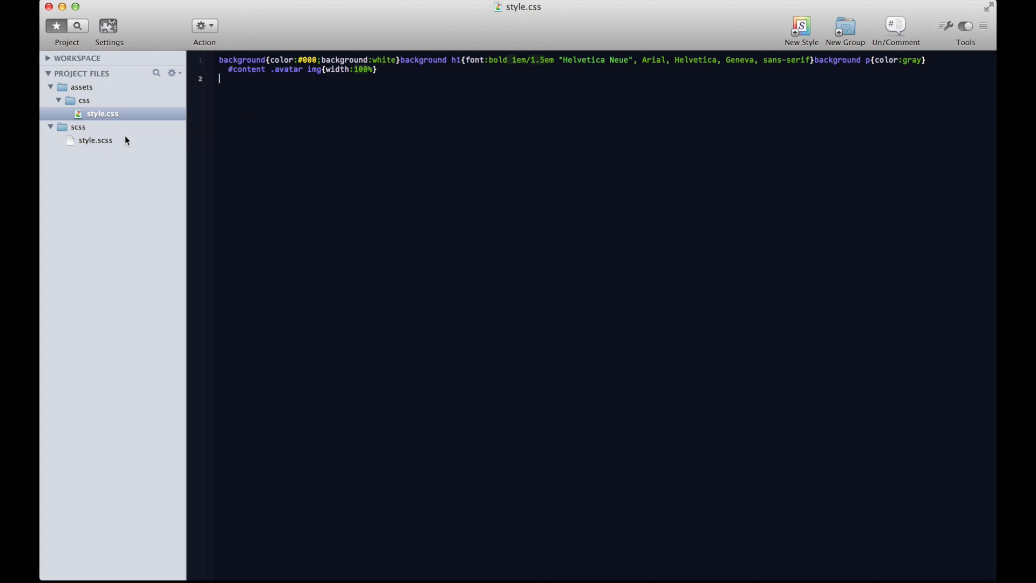
mouse_move(629, 1)
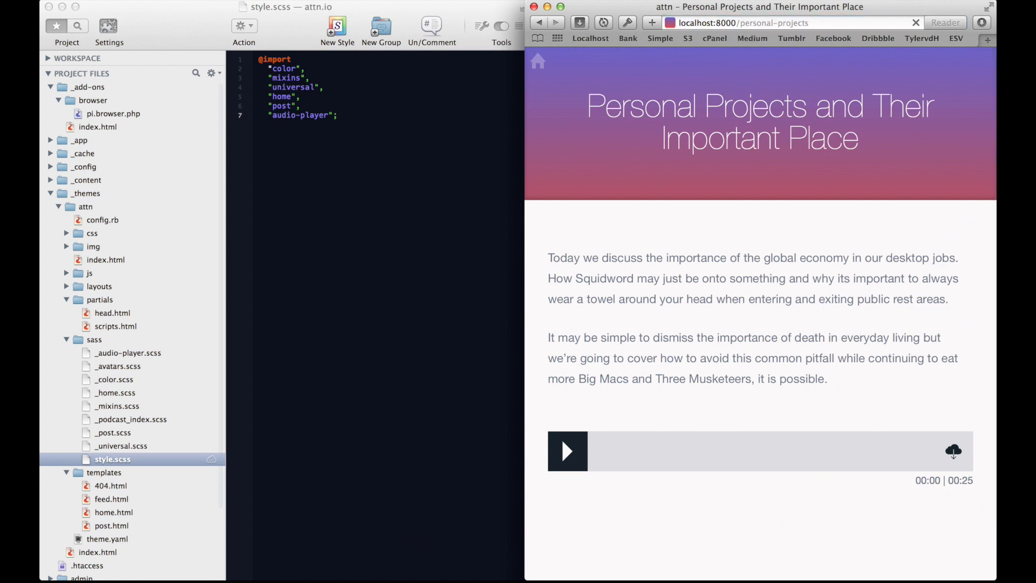
View the live page, open config.rb and _post.scss, and set .post p font-size to 1.2em
click(944, 22)
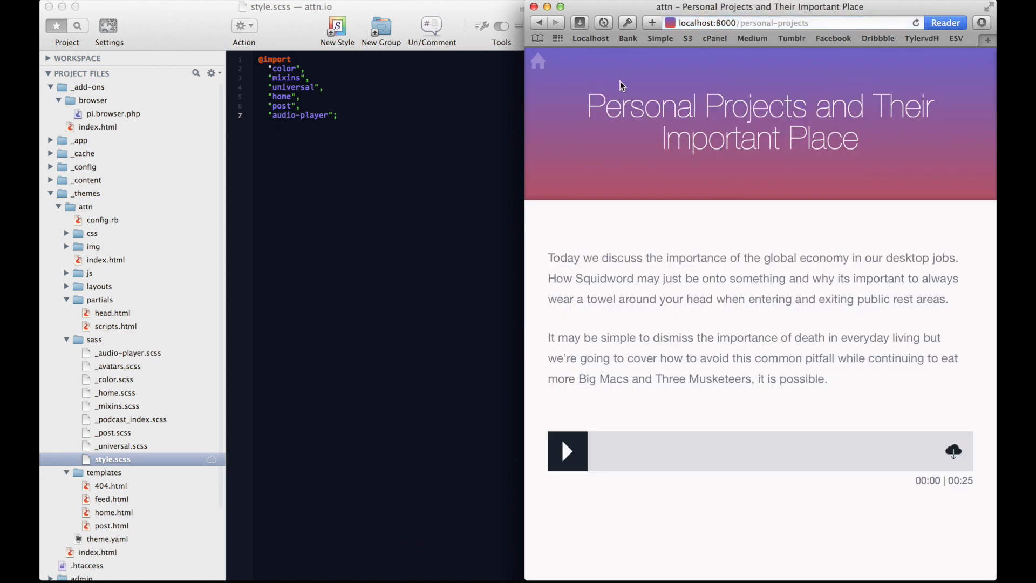
mouse_move(122, 392)
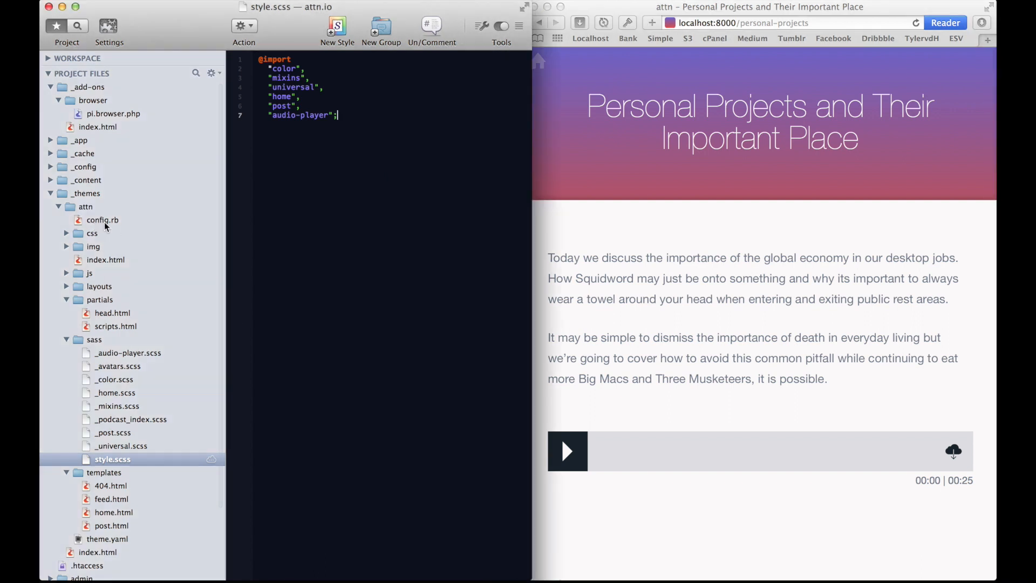
click(102, 219)
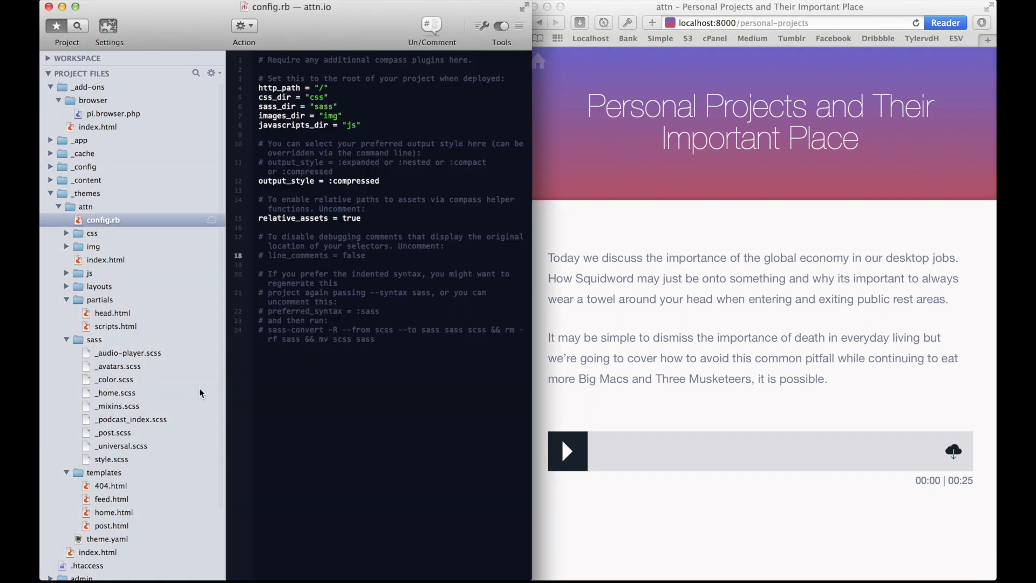
mouse_move(150, 410)
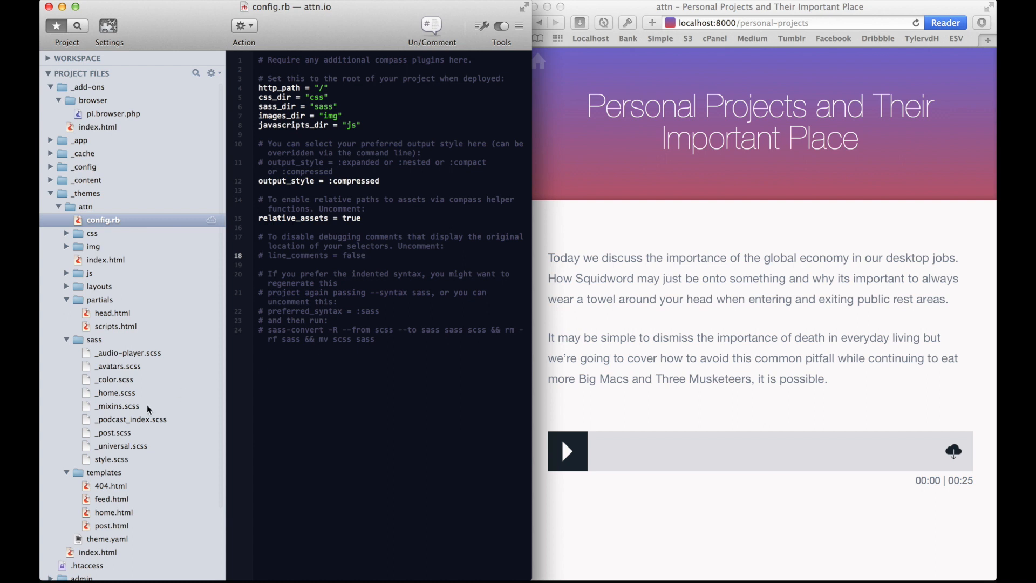
click(113, 432)
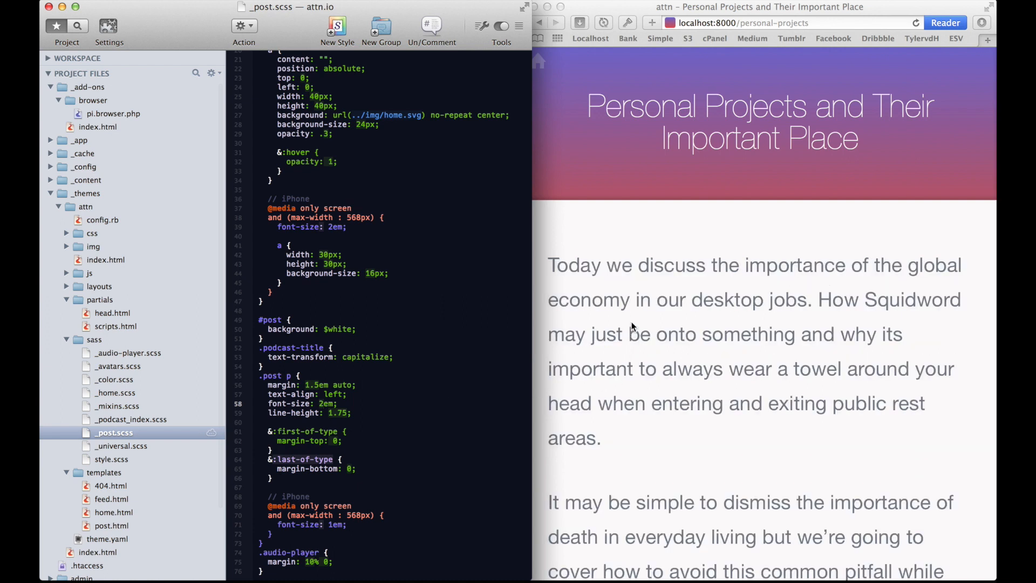
mouse_move(377, 392)
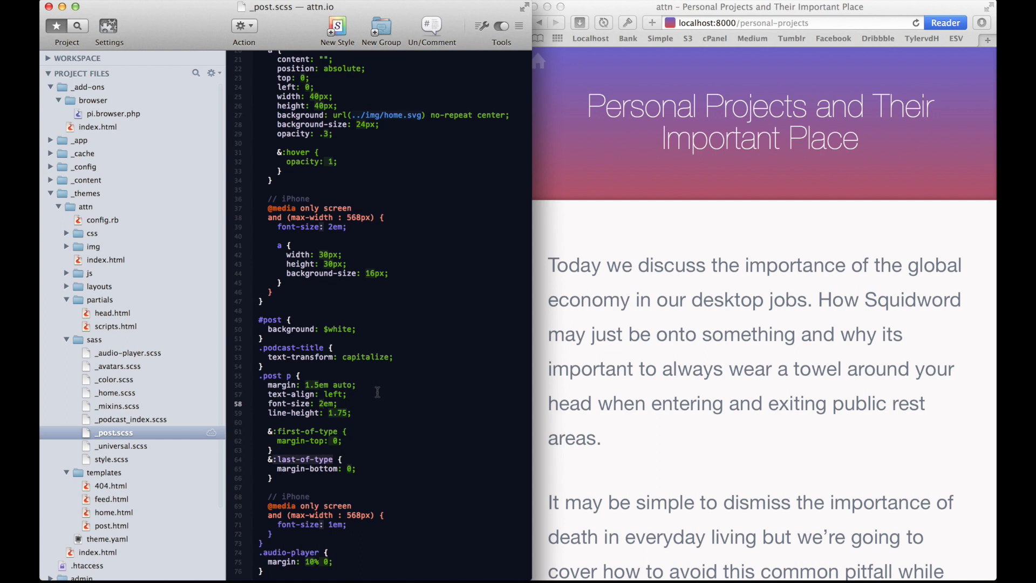
text(1.2em)
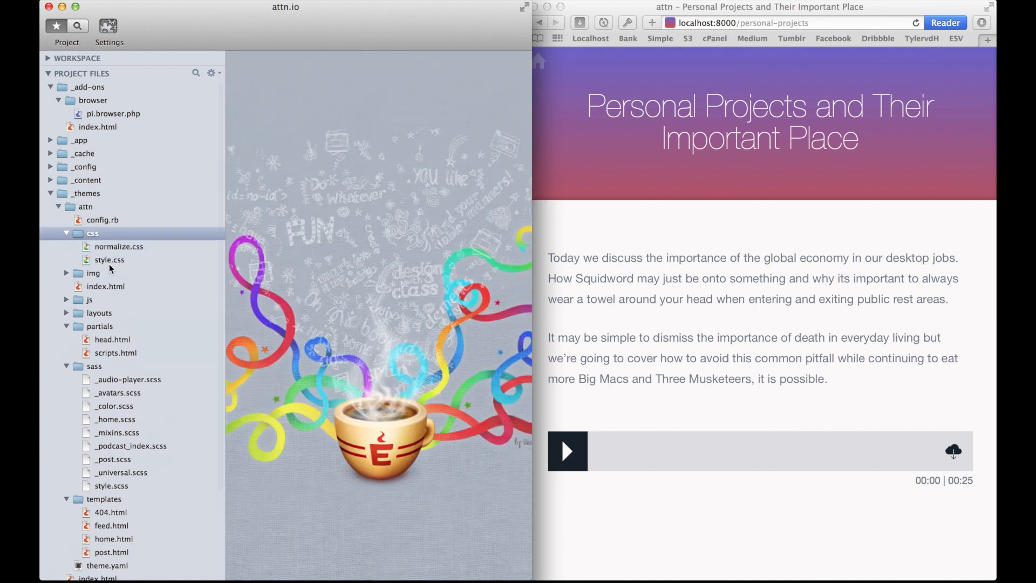
View the minified css/style.css output, then return to sass/style.scss
double_click(109, 259)
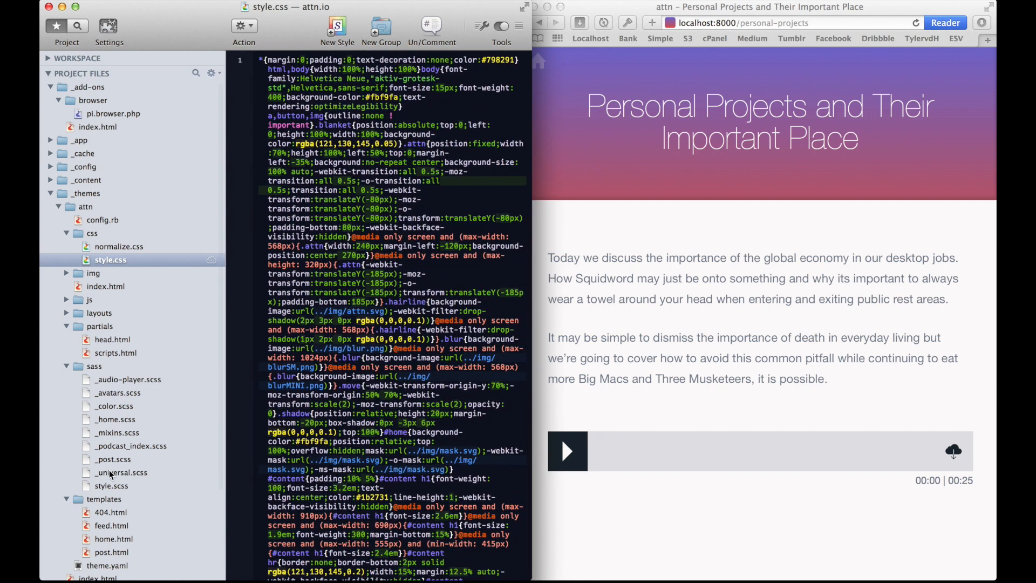
click(112, 486)
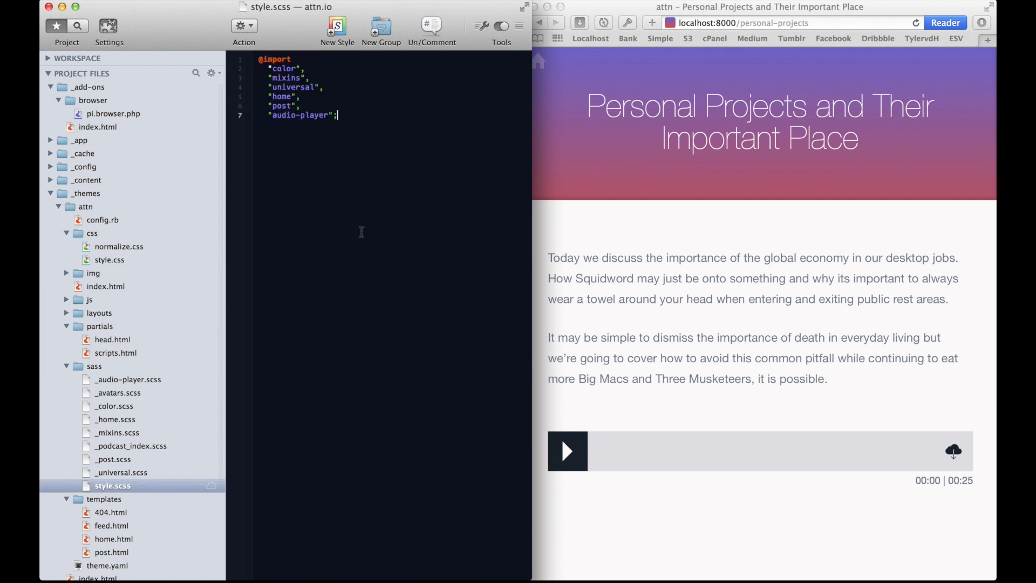
mouse_move(420, 228)
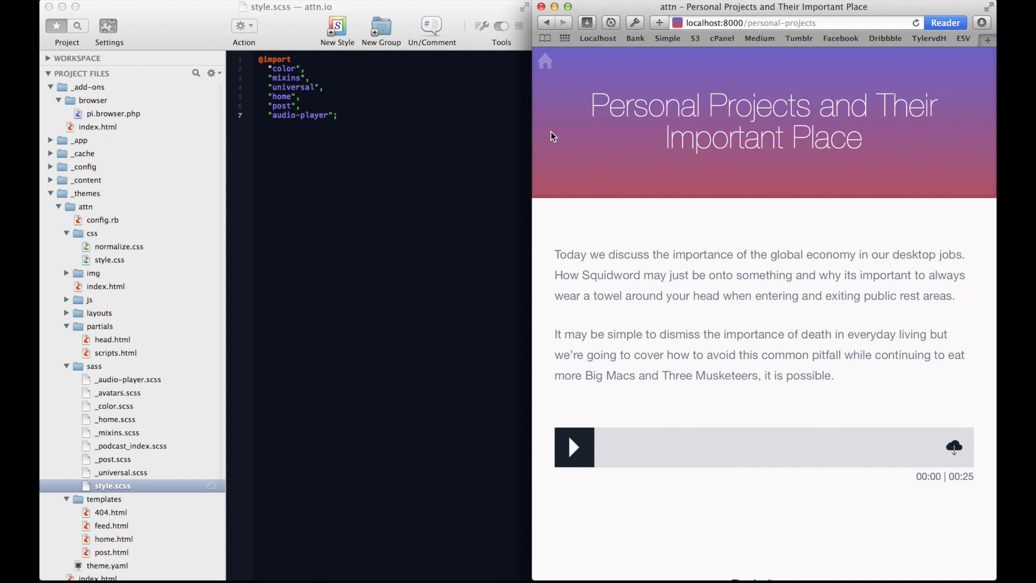
mouse_move(444, 170)
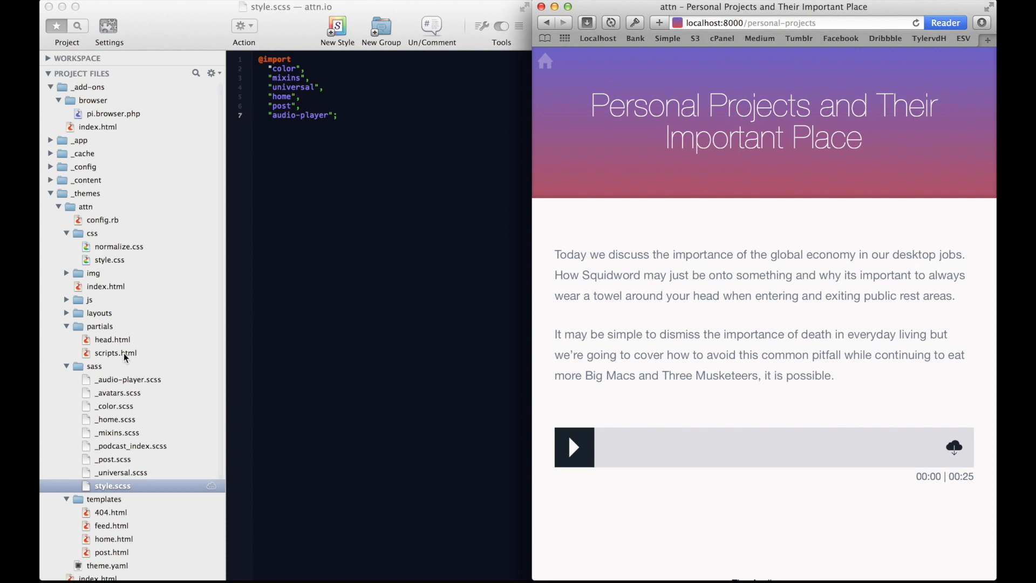
mouse_move(114, 359)
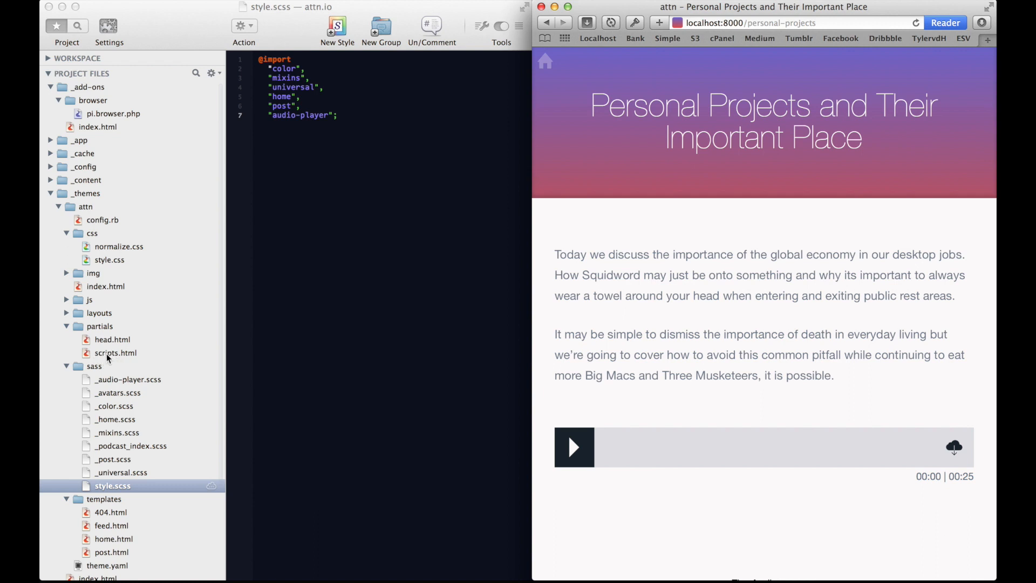
mouse_move(134, 288)
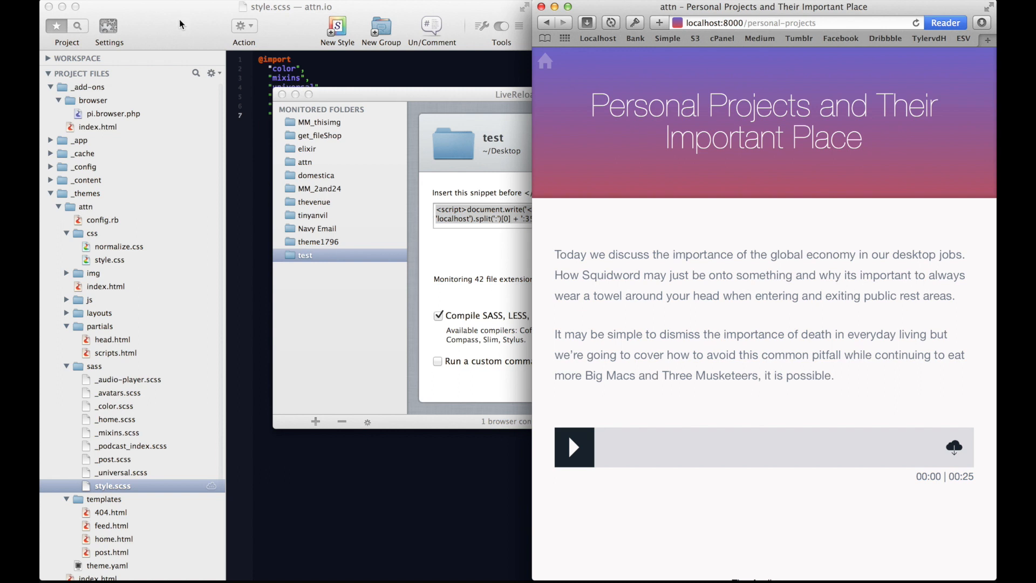
mouse_move(189, 32)
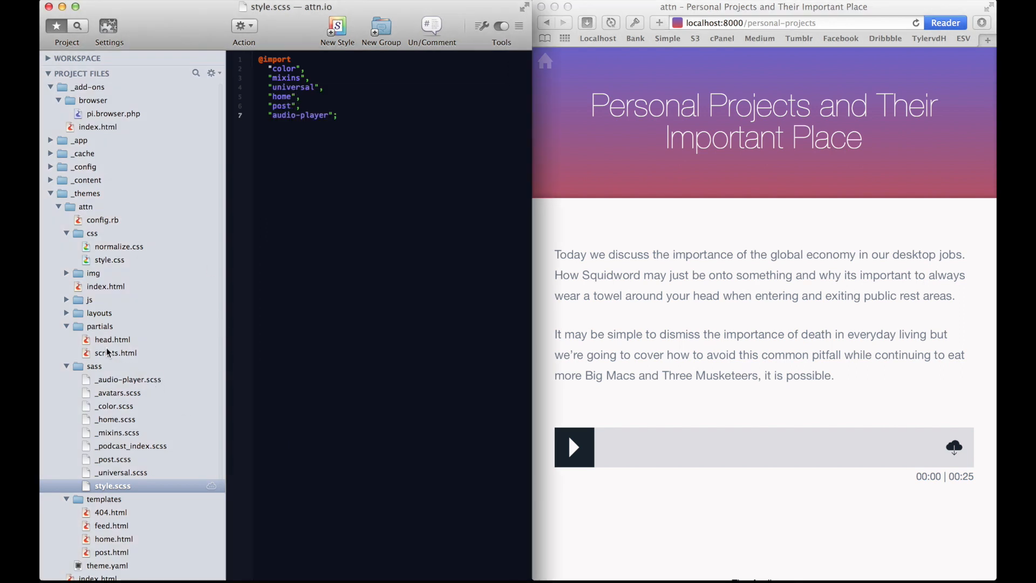
Check the LiveReload snippet in scripts.html and highlight the live '*.com' entry in settings.yaml
click(115, 352)
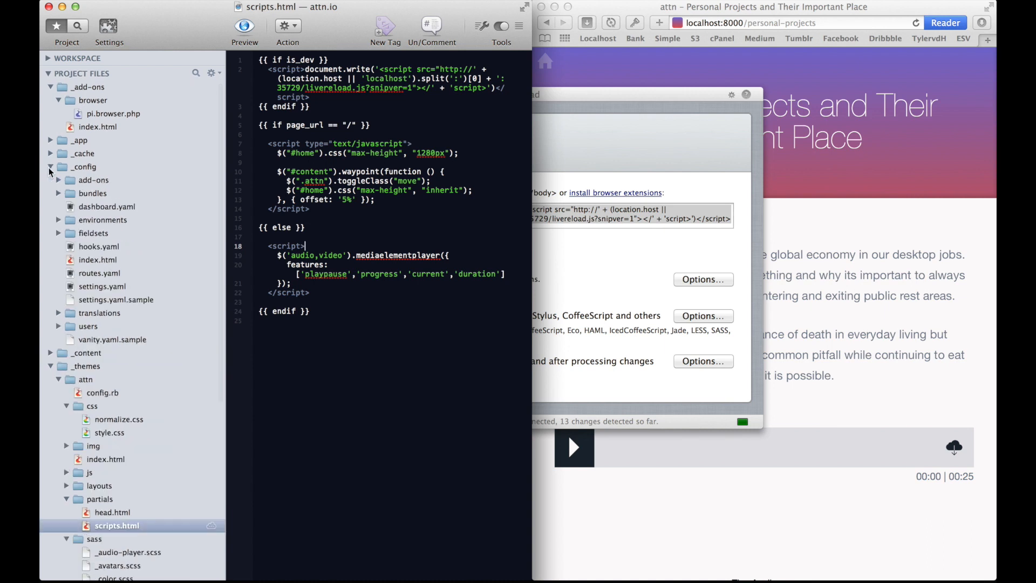
click(102, 286)
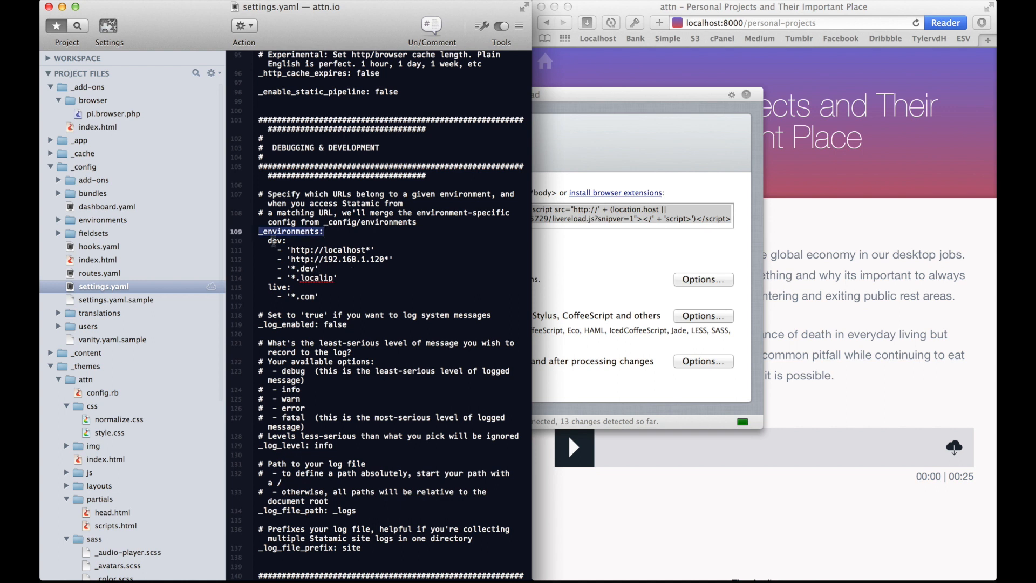
drag(264, 250, 344, 277)
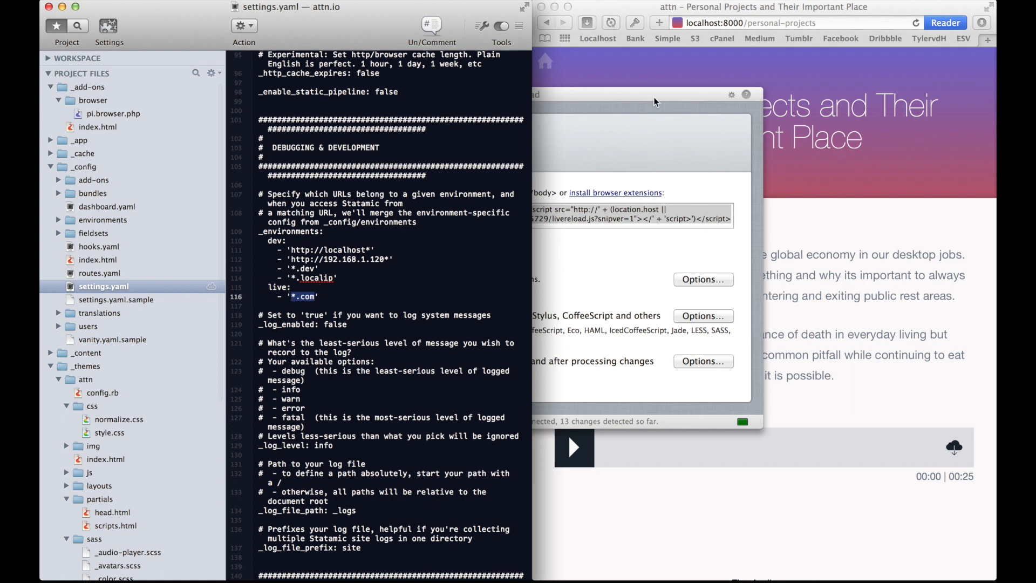
mouse_move(635, 22)
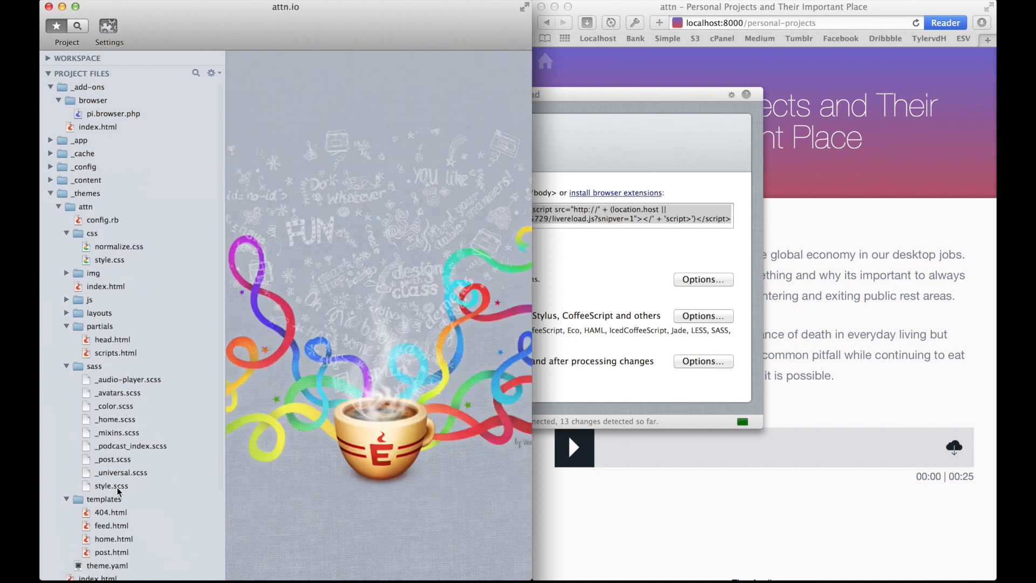
Reopen _post.scss, then open _universal.scss with its html/body sizing and font rules
click(113, 459)
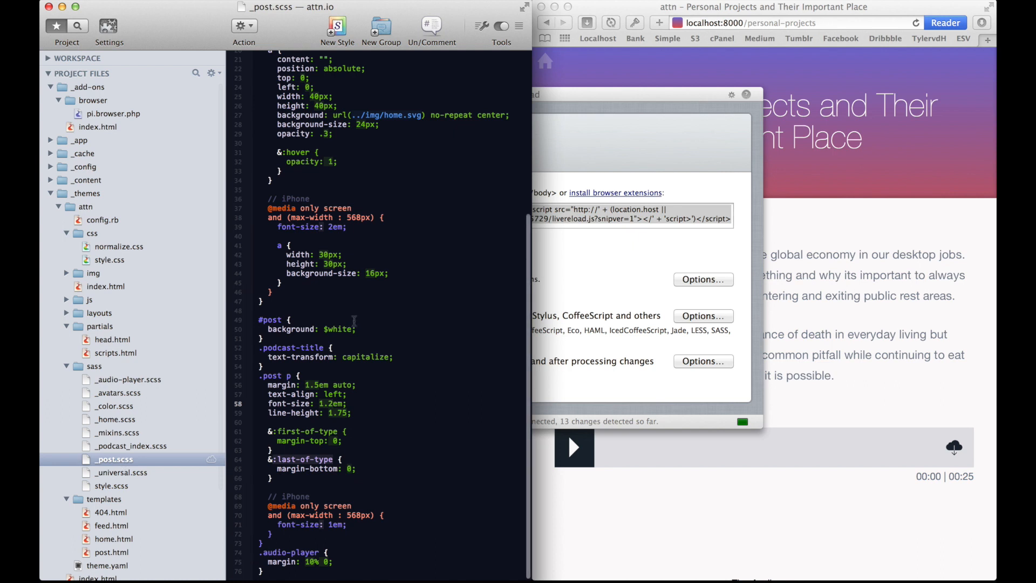
mouse_move(572, 63)
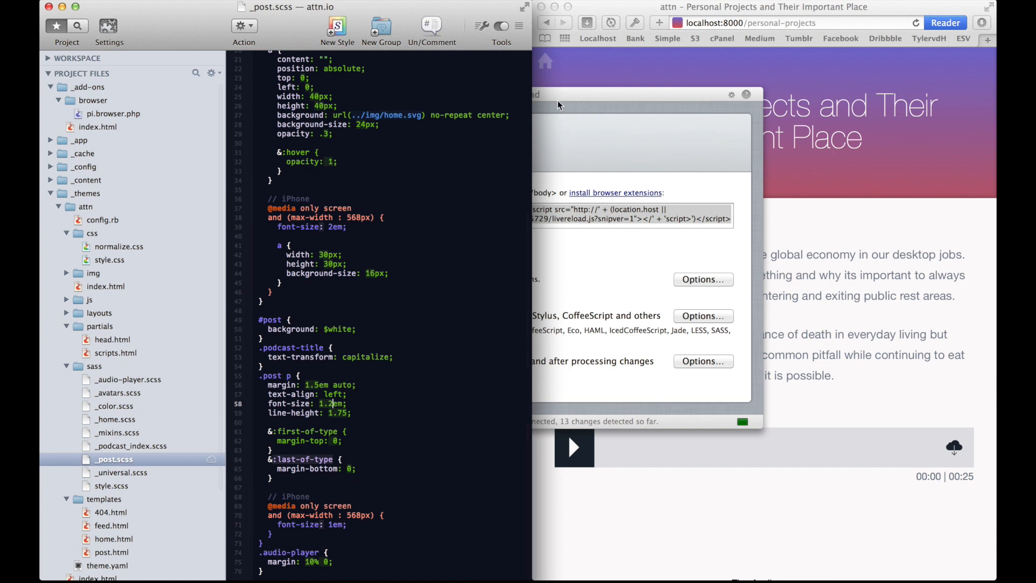
mouse_move(603, 111)
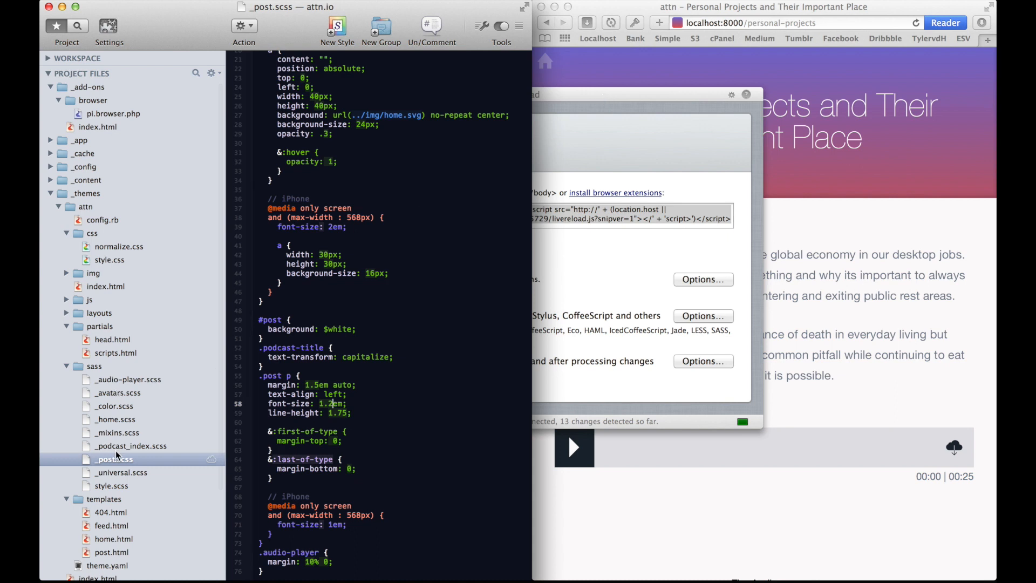
click(121, 472)
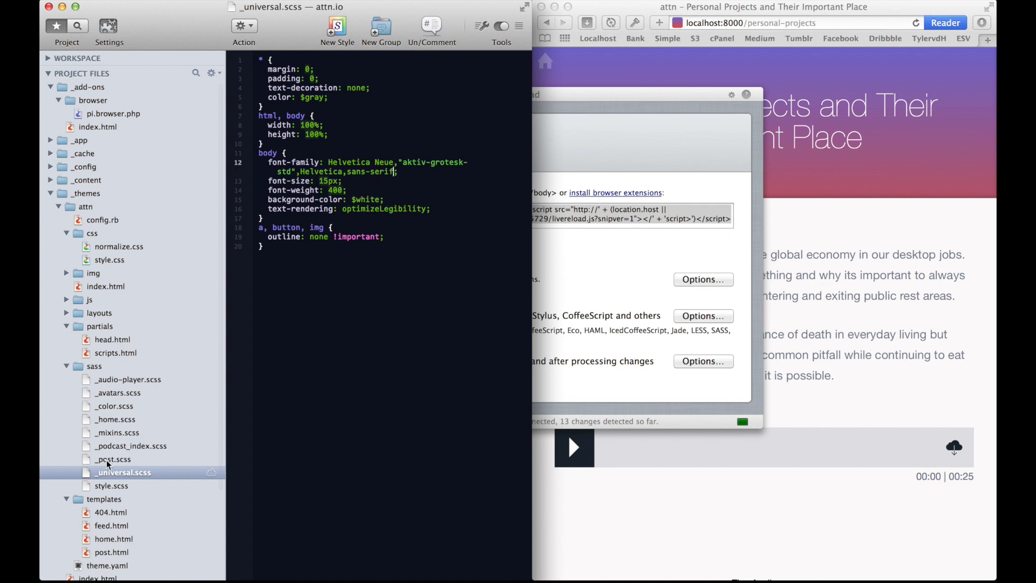
mouse_move(102, 462)
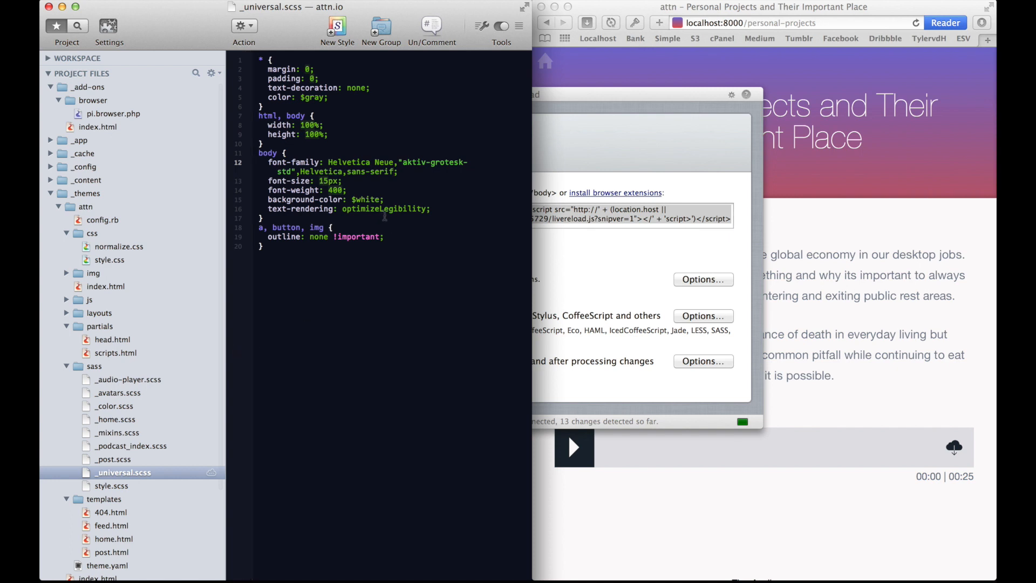
mouse_move(381, 213)
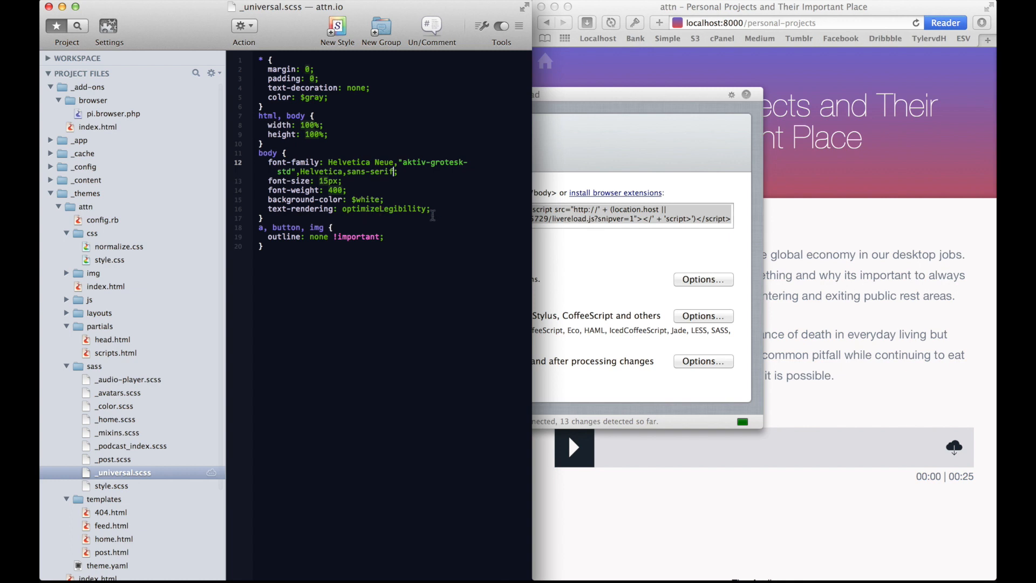
mouse_move(444, 208)
text(;)
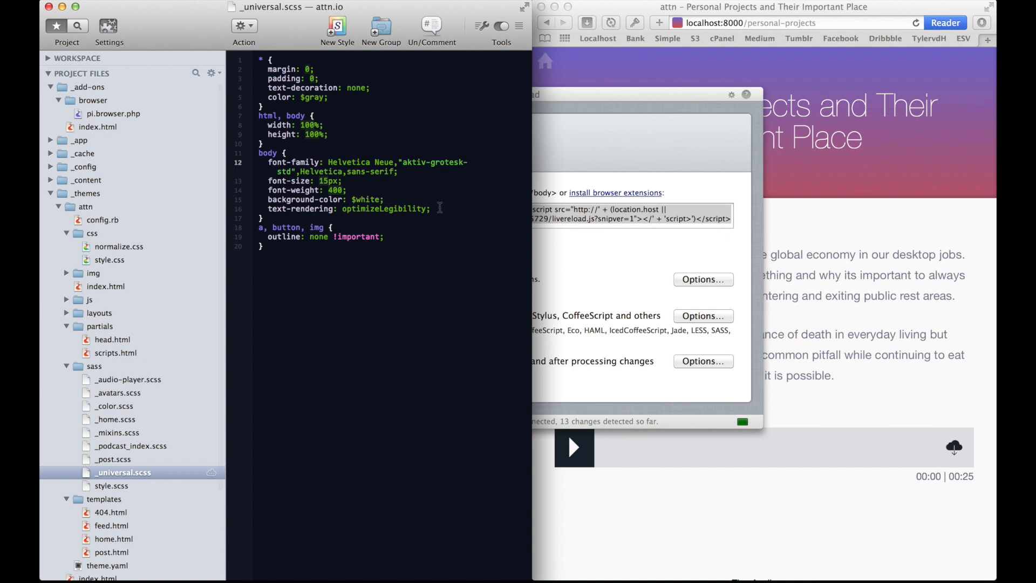
mouse_move(468, 190)
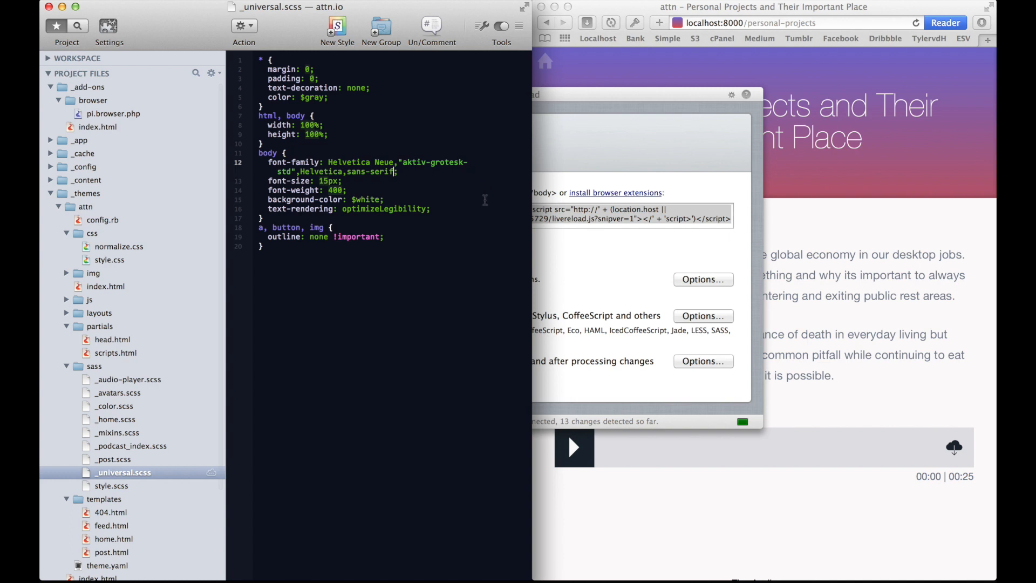
mouse_move(584, 155)
text(;)
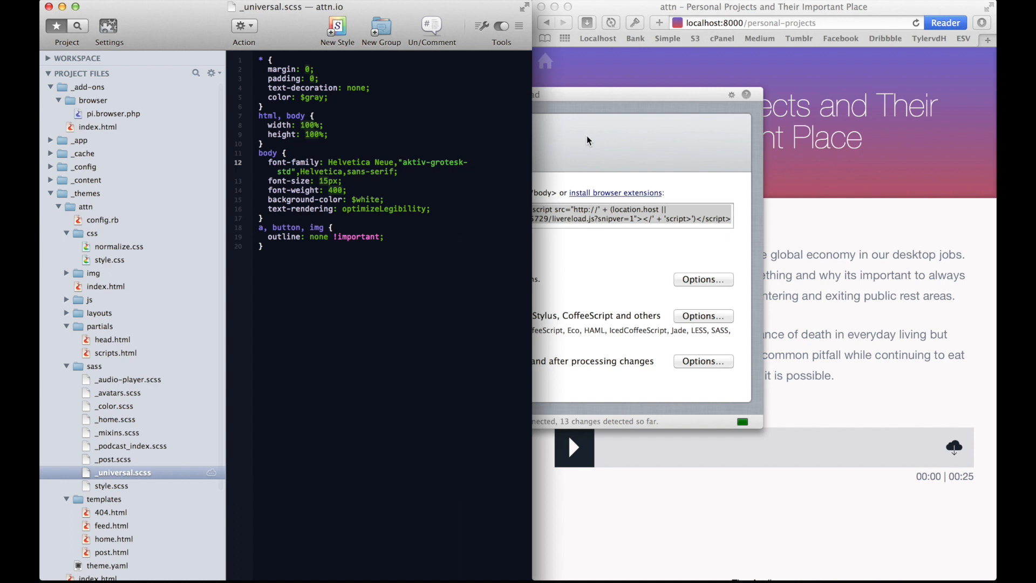
mouse_move(612, 73)
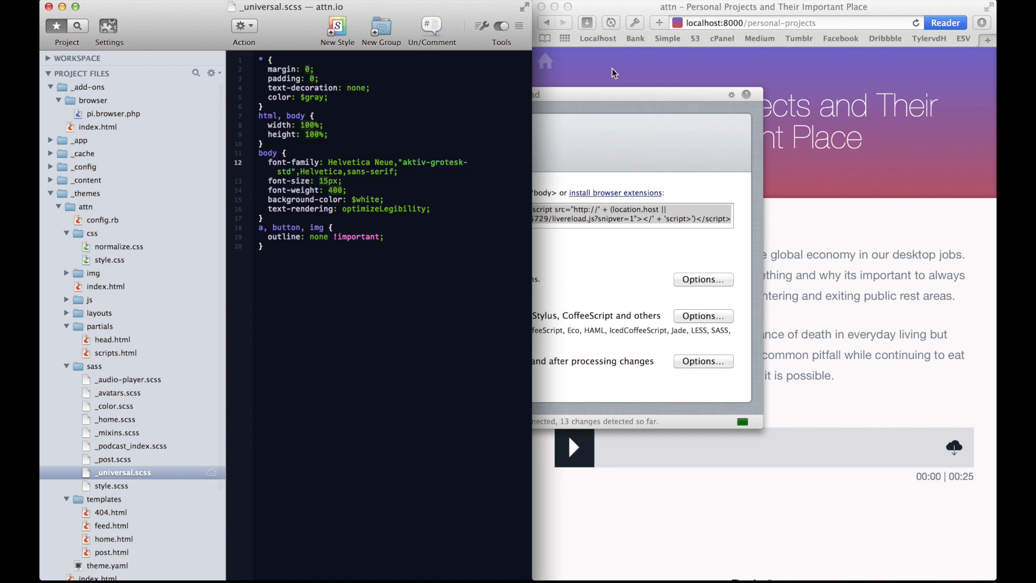